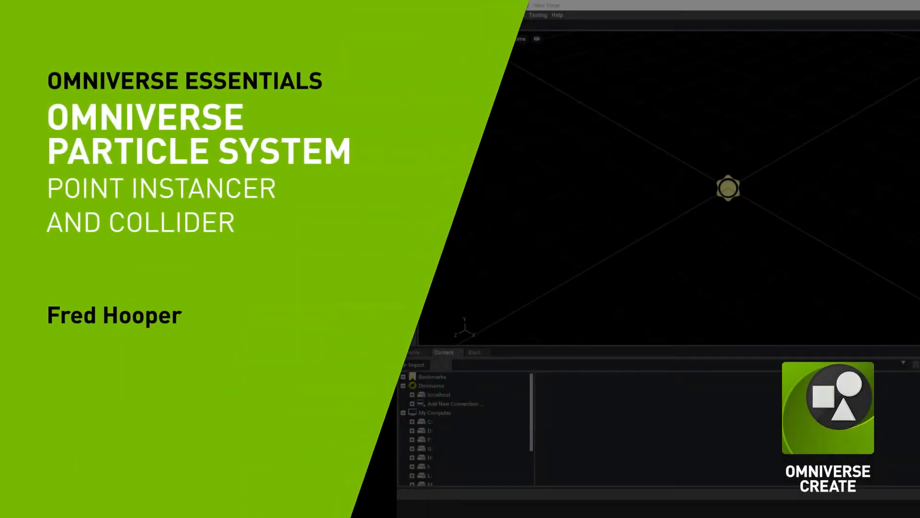
mouse_move(765, 246)
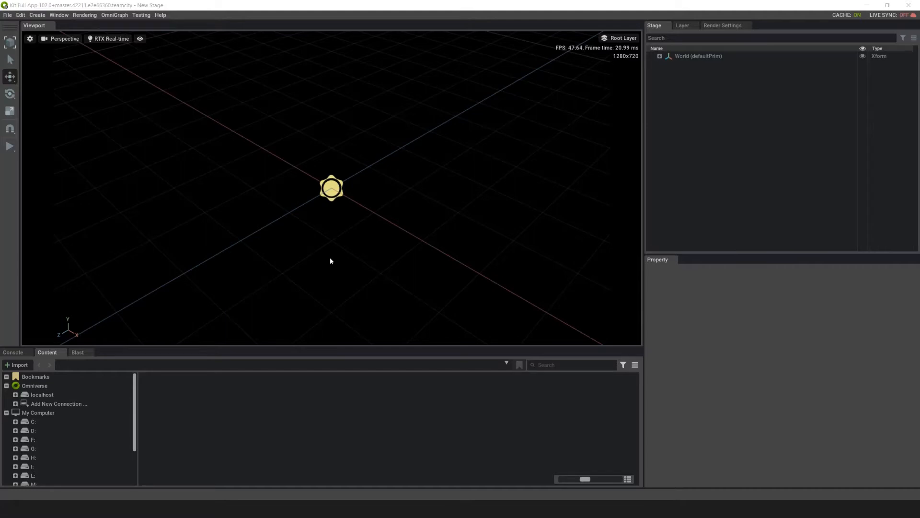
mouse_move(376, 255)
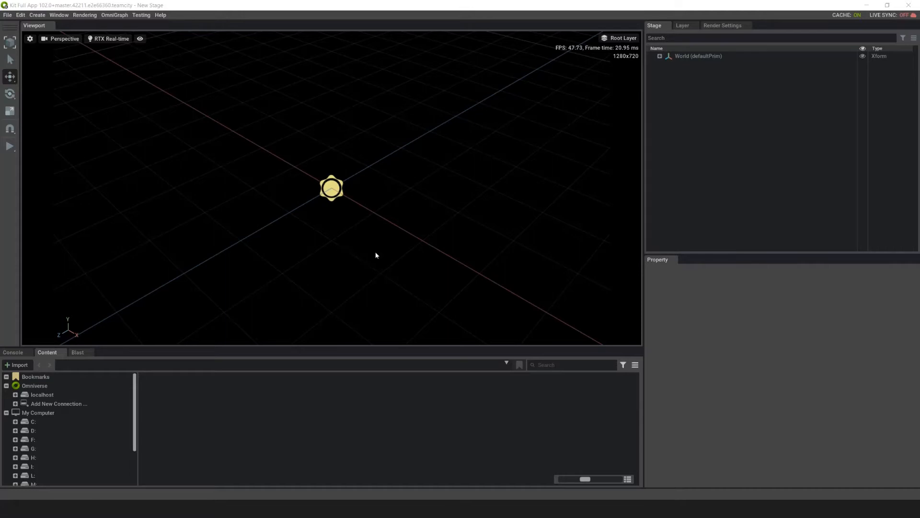
mouse_move(470, 244)
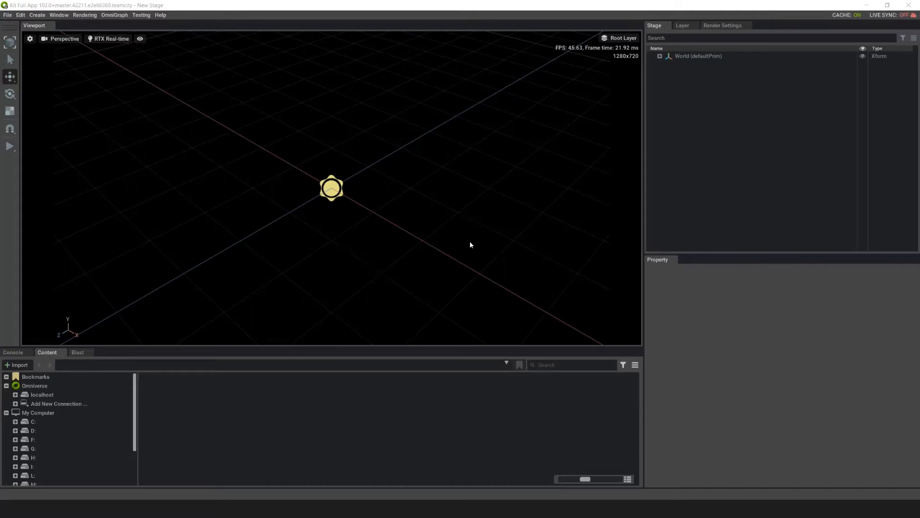
mouse_move(452, 242)
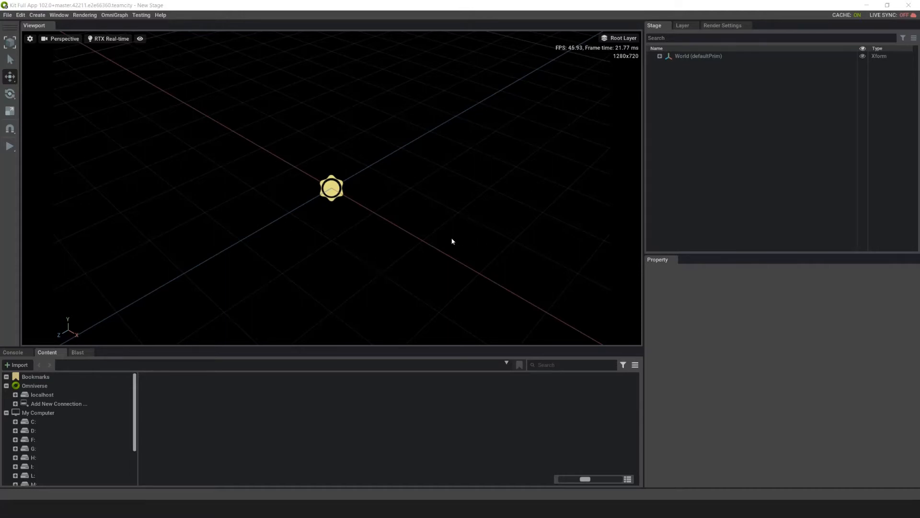
mouse_move(366, 195)
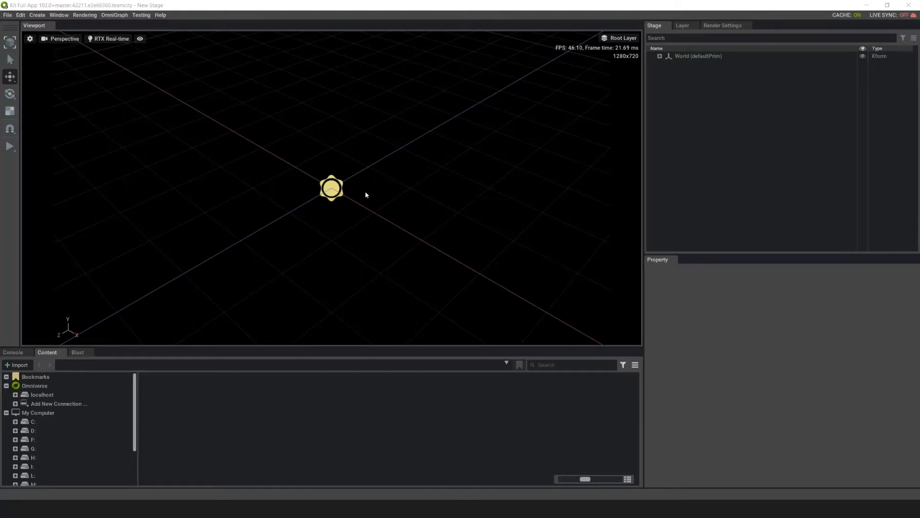
mouse_move(351, 197)
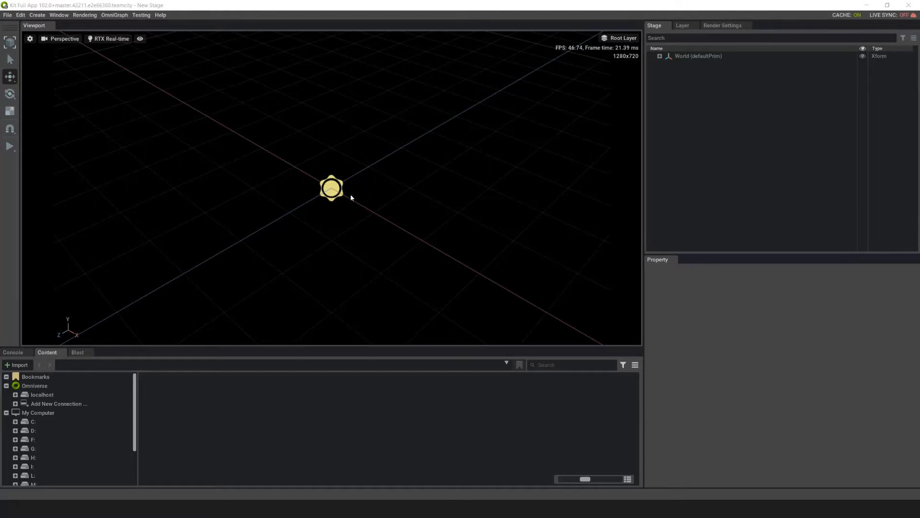
mouse_move(569, 178)
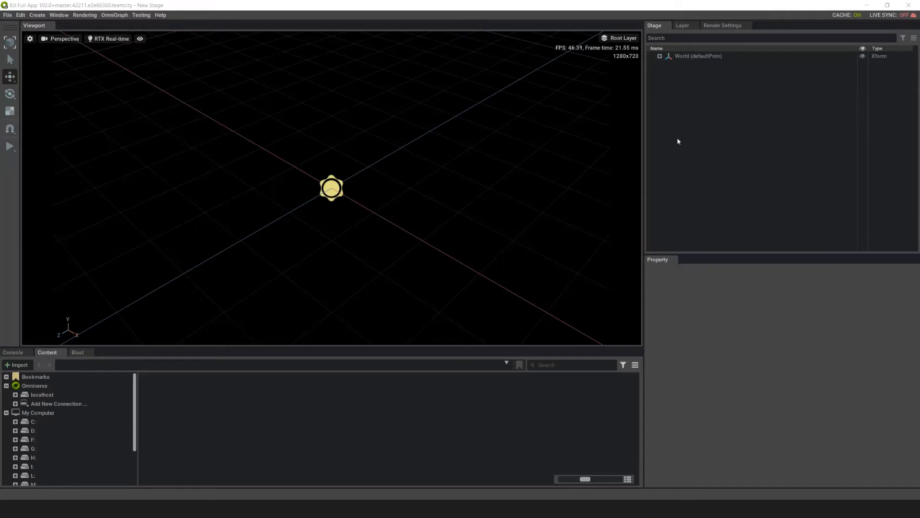
mouse_move(686, 135)
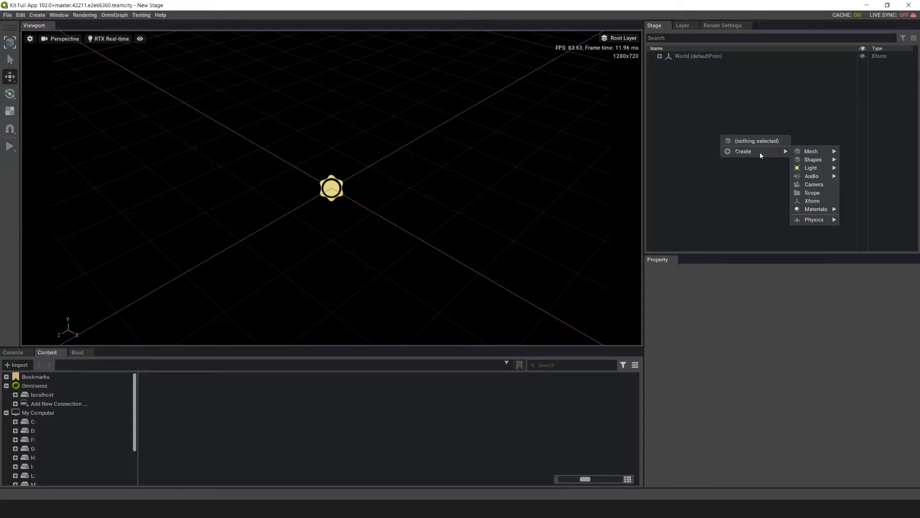
mouse_move(813, 151)
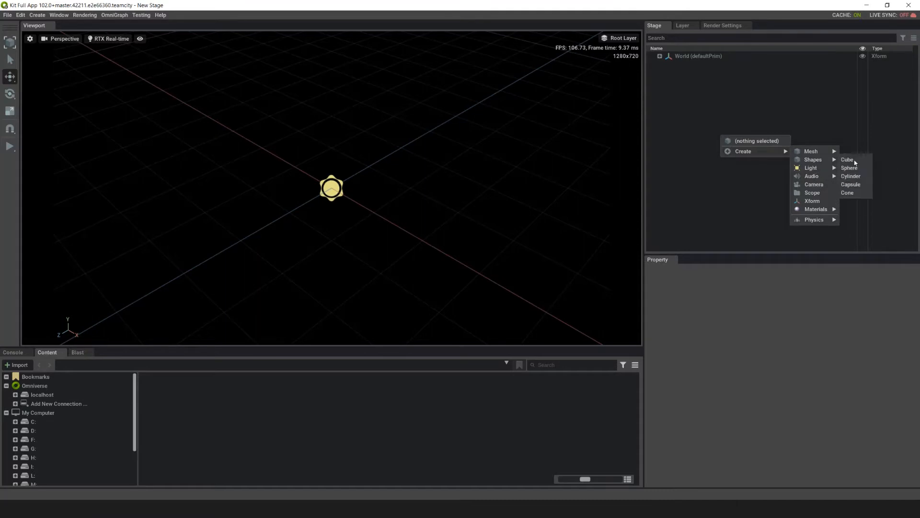
Add a Sphere shape to the empty stage and select it
left_click(850, 167)
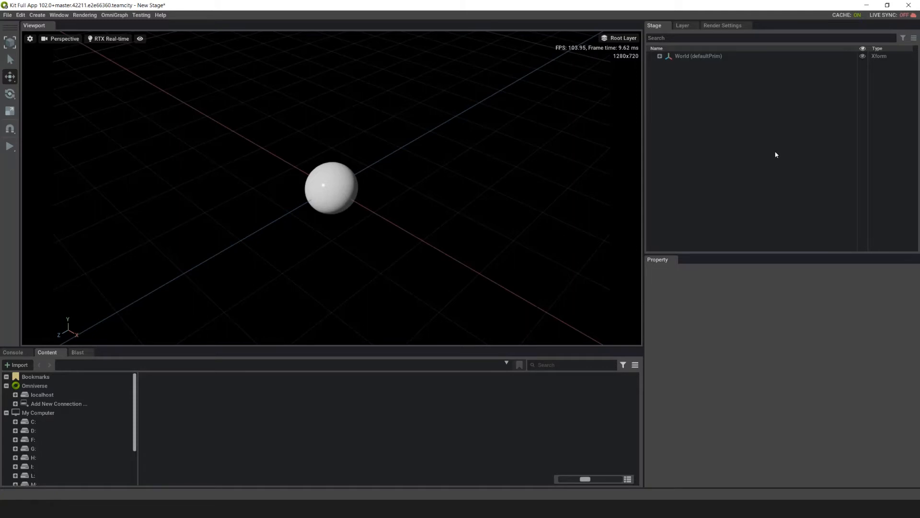
left_click(331, 187)
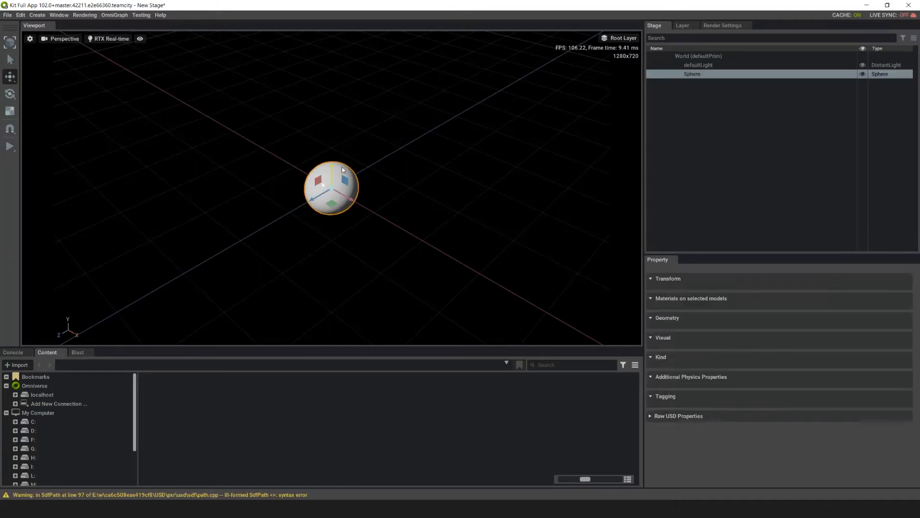
Create a point-instancer particle system from the selected sphere
left_click(37, 14)
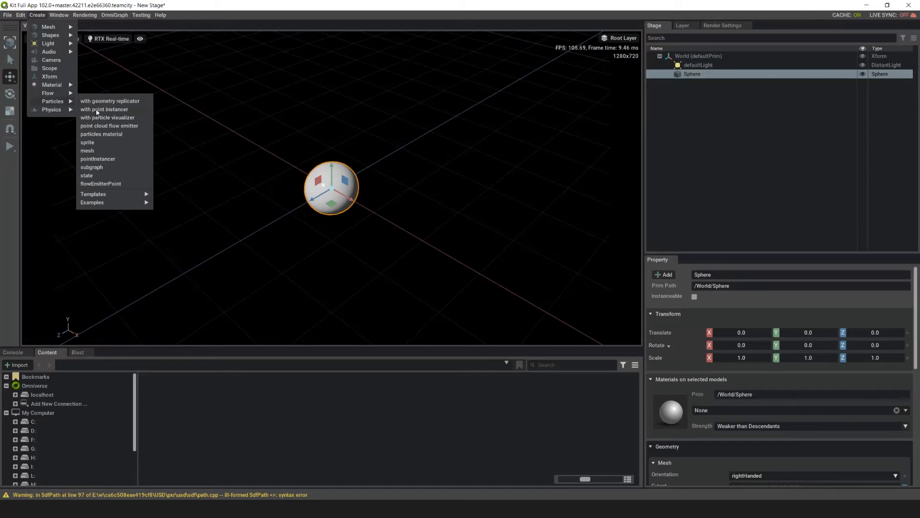
left_click(104, 109)
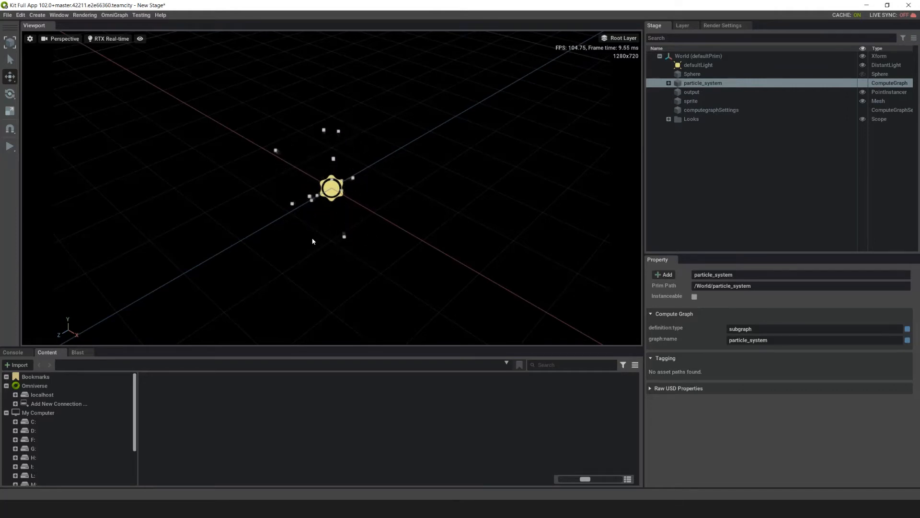
Save the stage to the Desktop as tutorial2 in the text USDA format
left_click(8, 14)
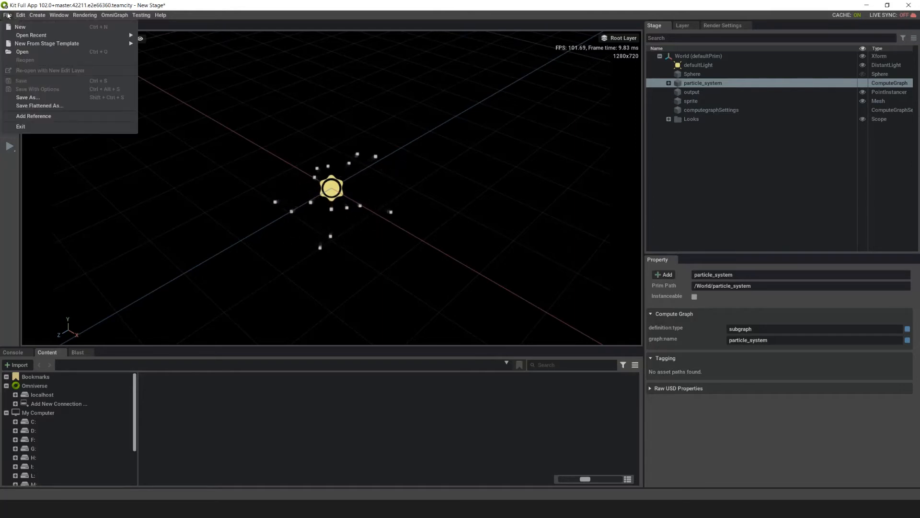
left_click(26, 97)
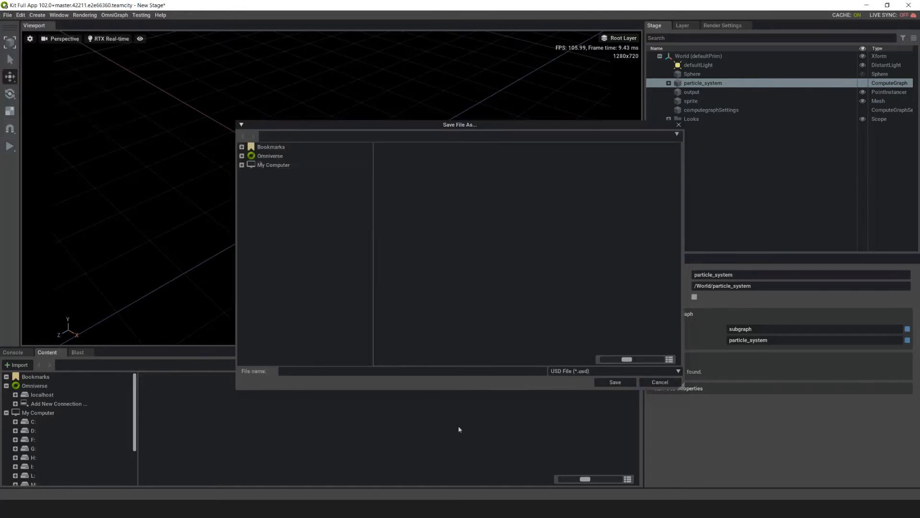
left_click(271, 146)
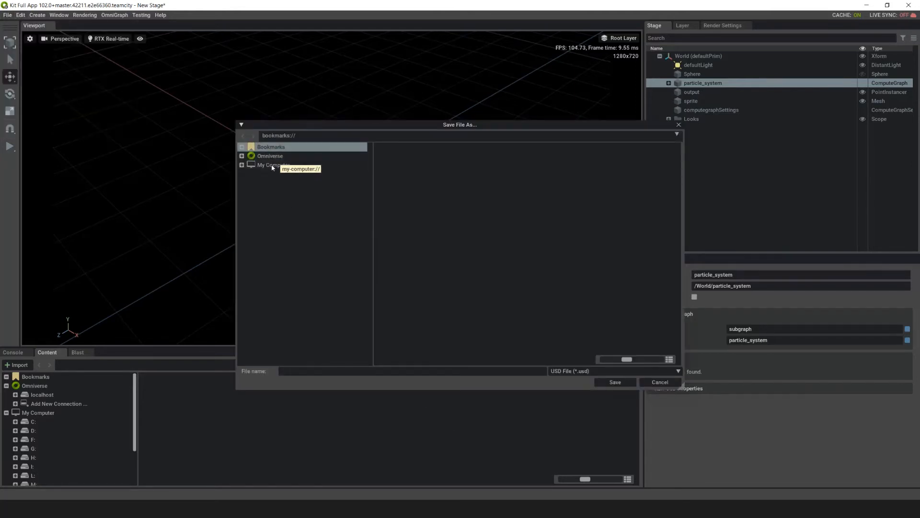
left_click(273, 165)
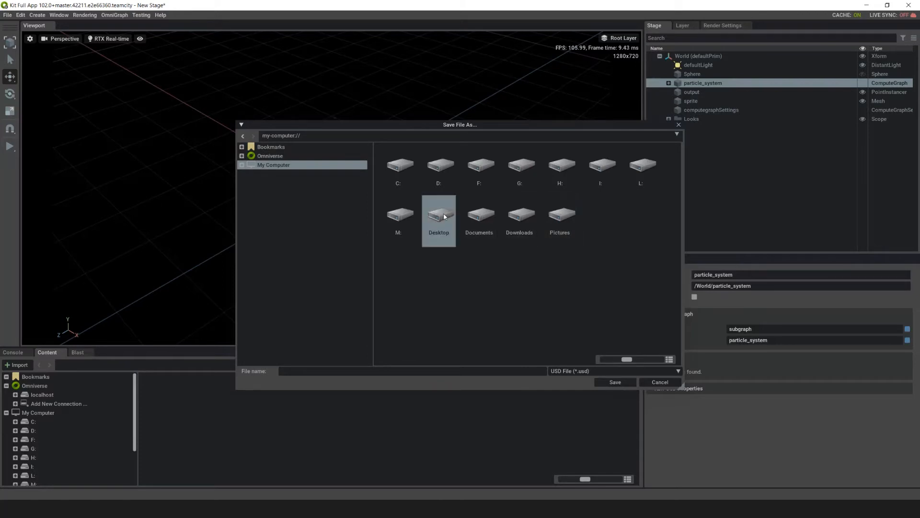
double_click(439, 214)
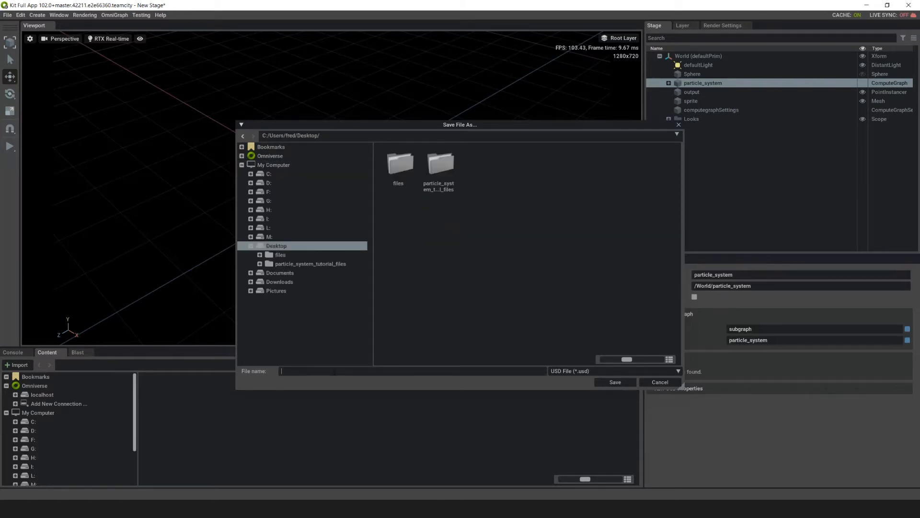
type("tutorial")
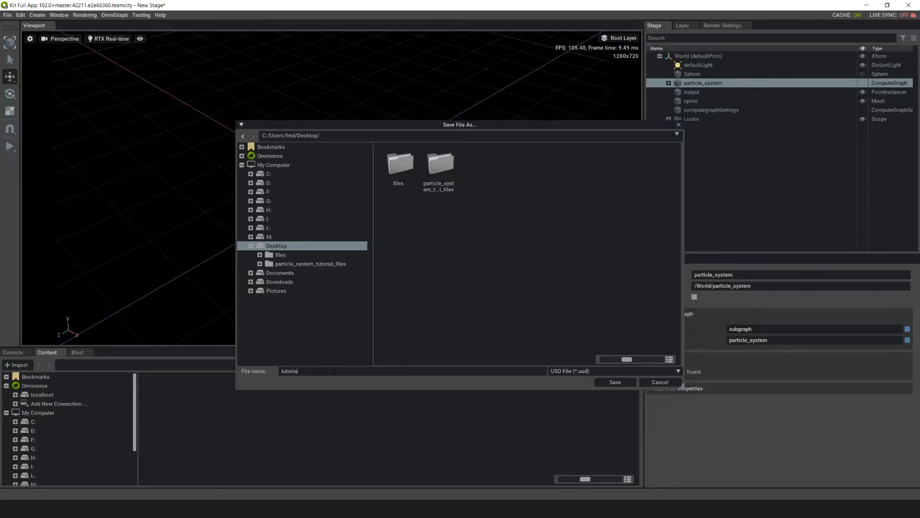
left_click(612, 371)
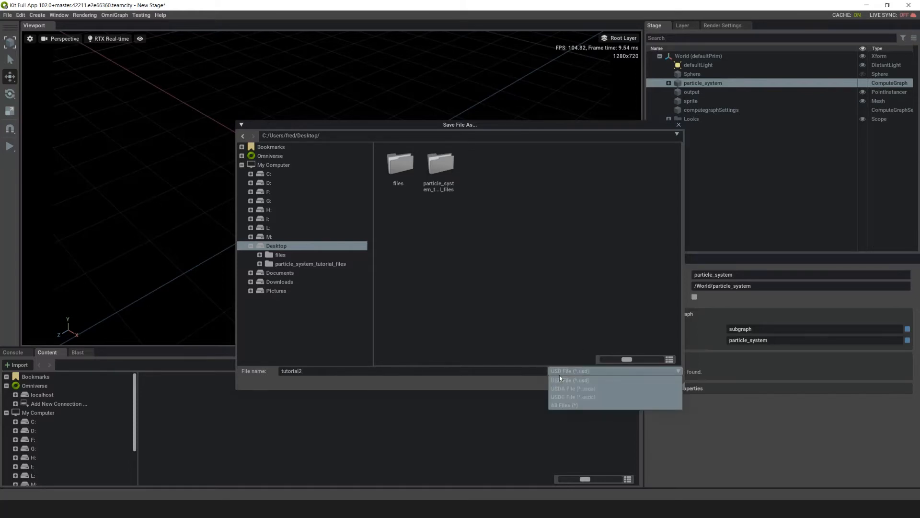
left_click(573, 388)
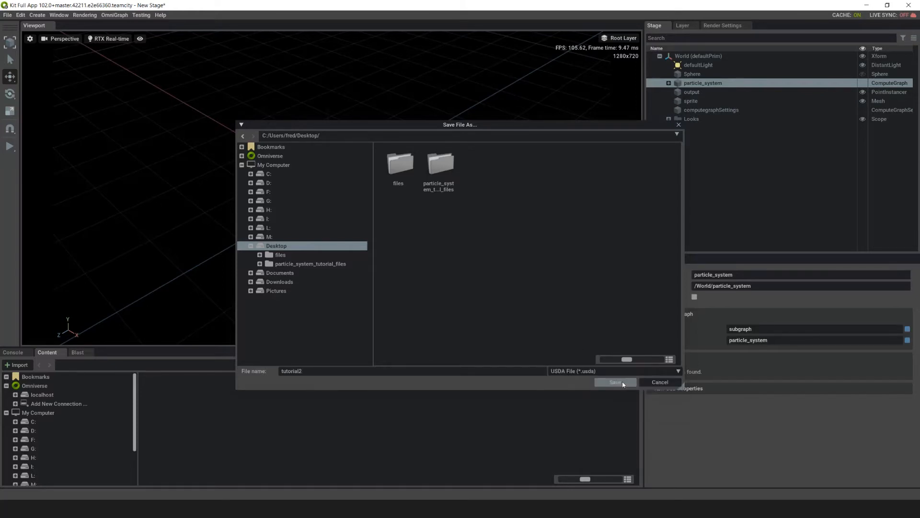
left_click(615, 382)
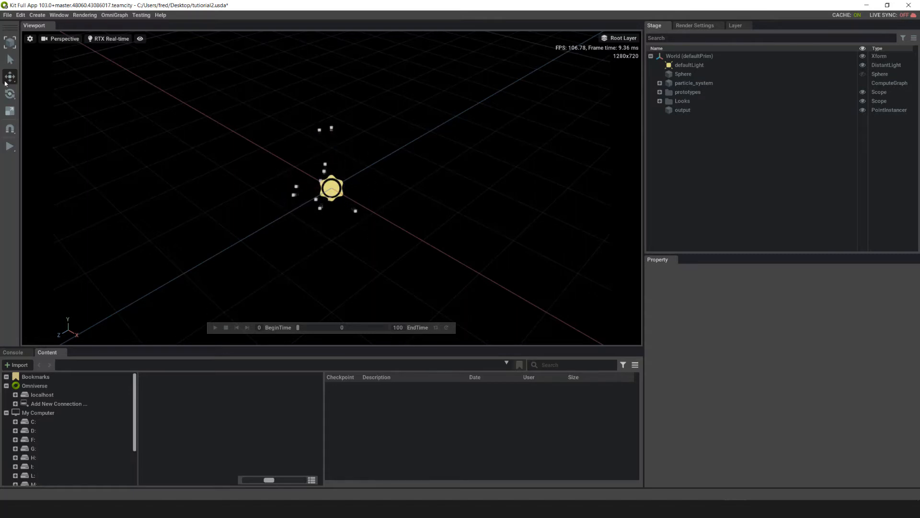
left_click(37, 14)
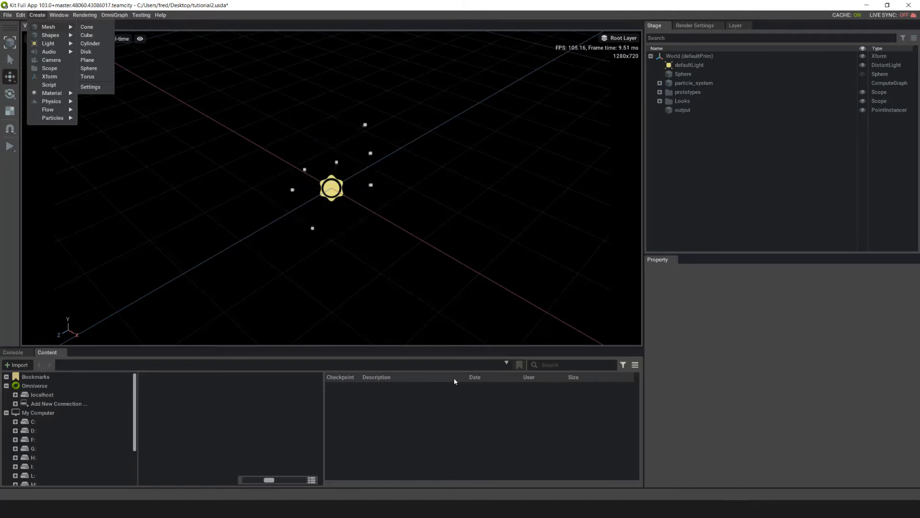
left_click(455, 382)
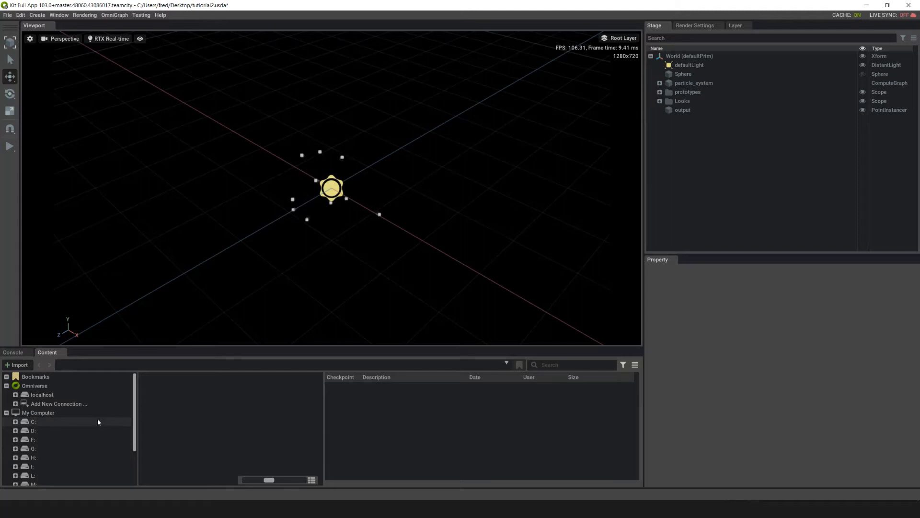
Browse into particle_system_tutorial_files and bring fx_sphere01 into the stage
scroll("down", 3)
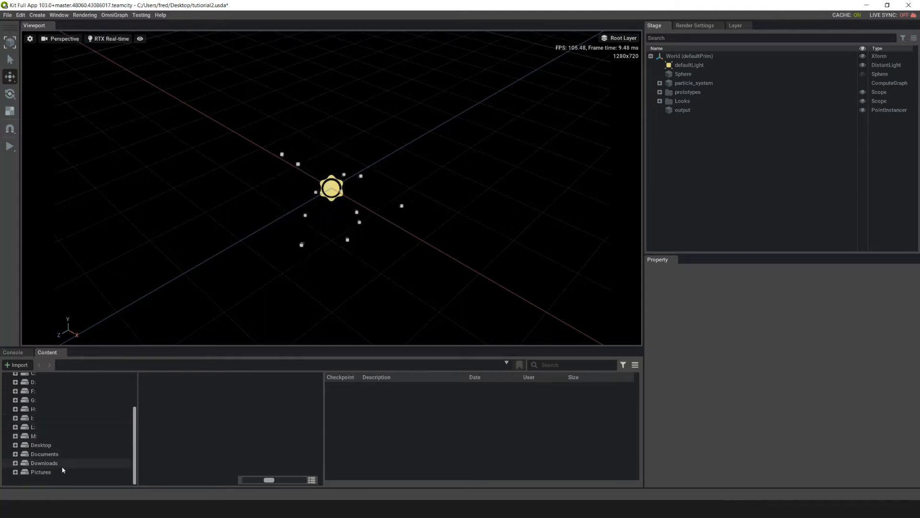
mouse_move(43, 463)
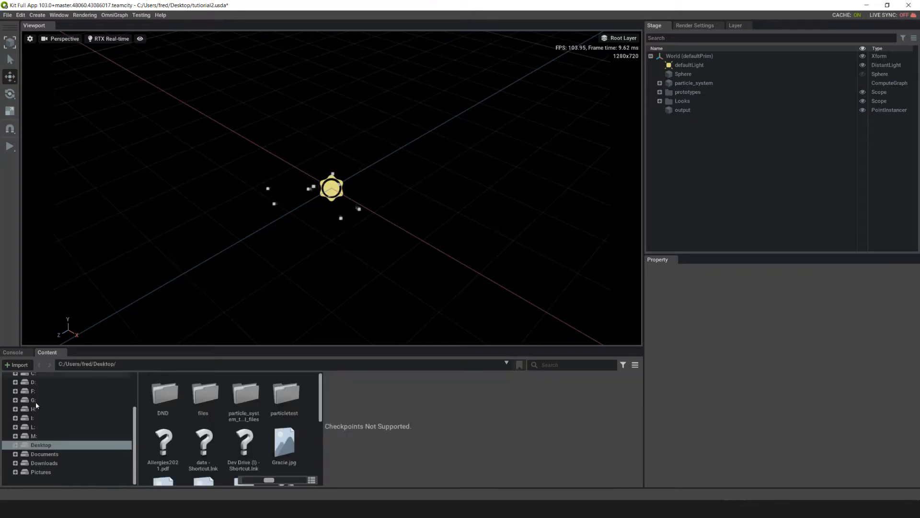
double_click(243, 393)
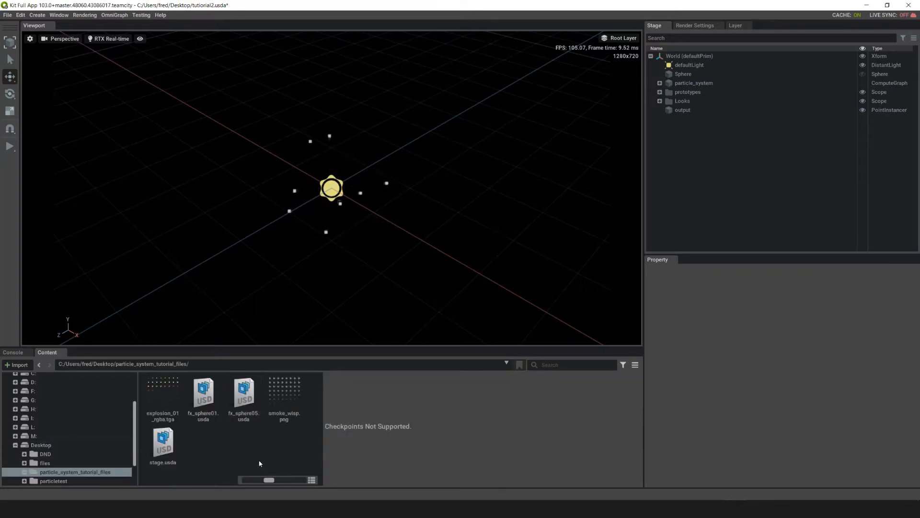
left_click(203, 393)
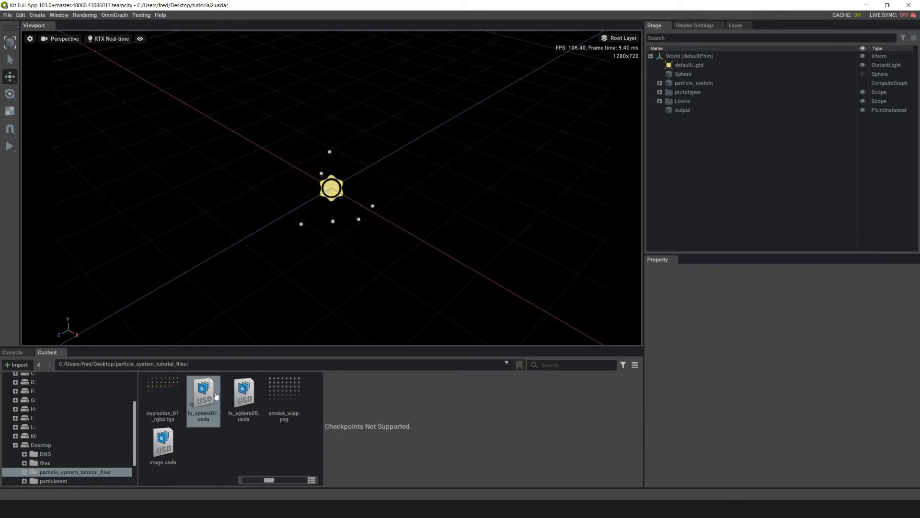
mouse_move(204, 400)
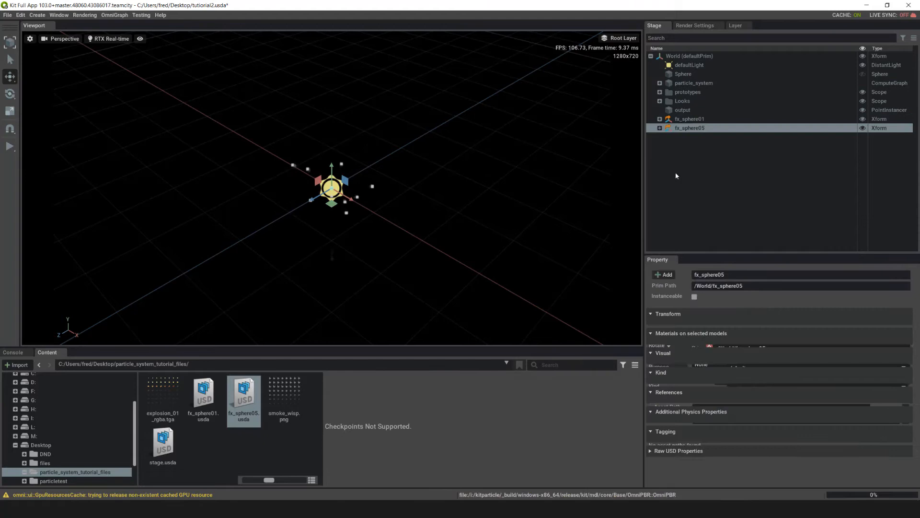
Move fx_sphere01 and fx_sphere05 under the prototypes scope and expand it
left_click(690, 119)
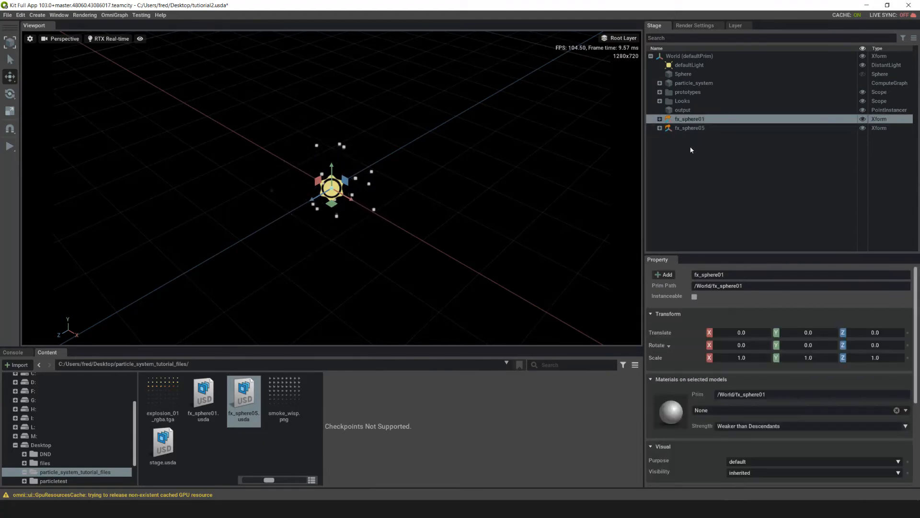
left_click(689, 128)
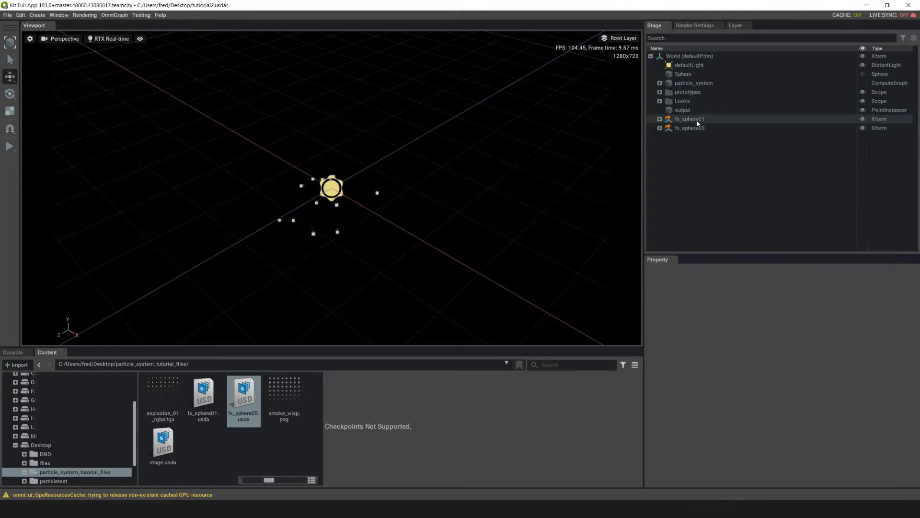
left_click(689, 119)
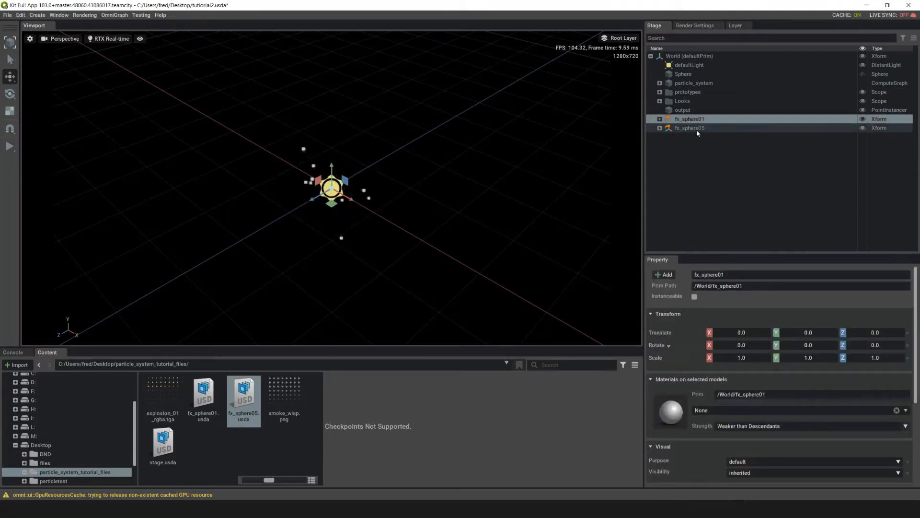
left_click(690, 128)
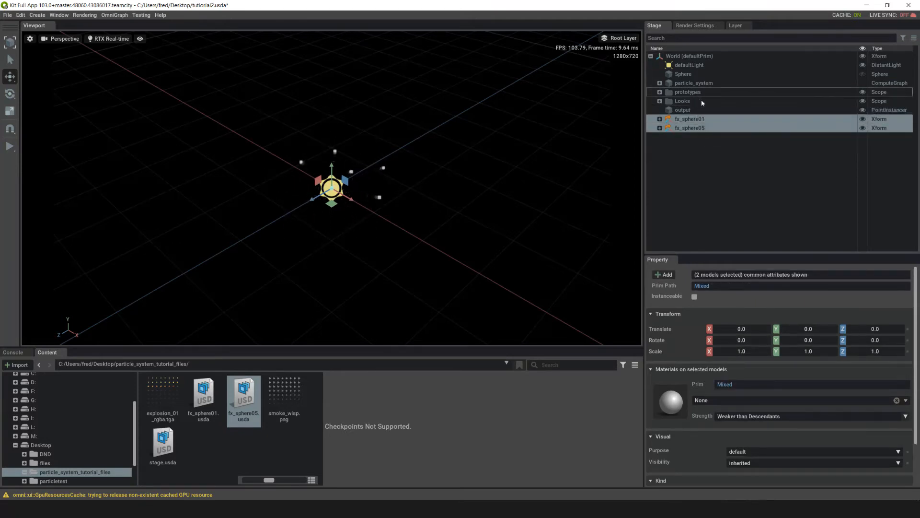
left_click(689, 93)
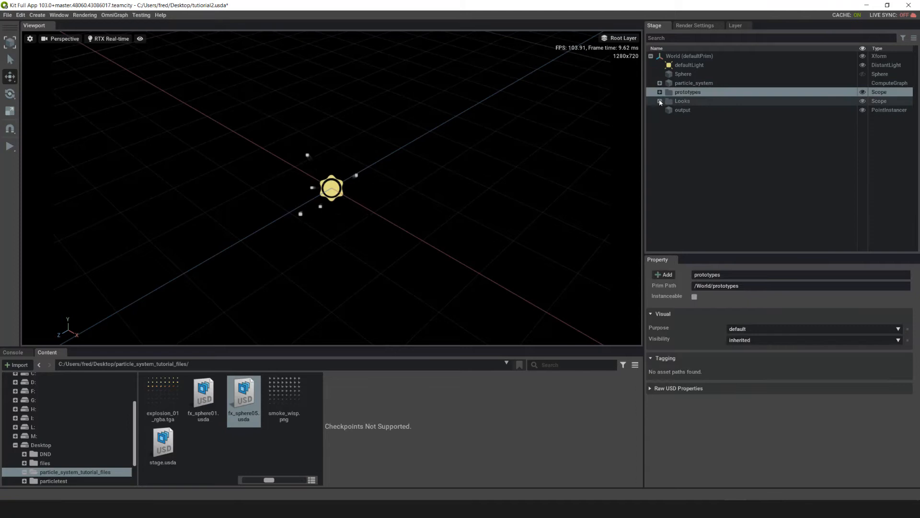
left_click(660, 92)
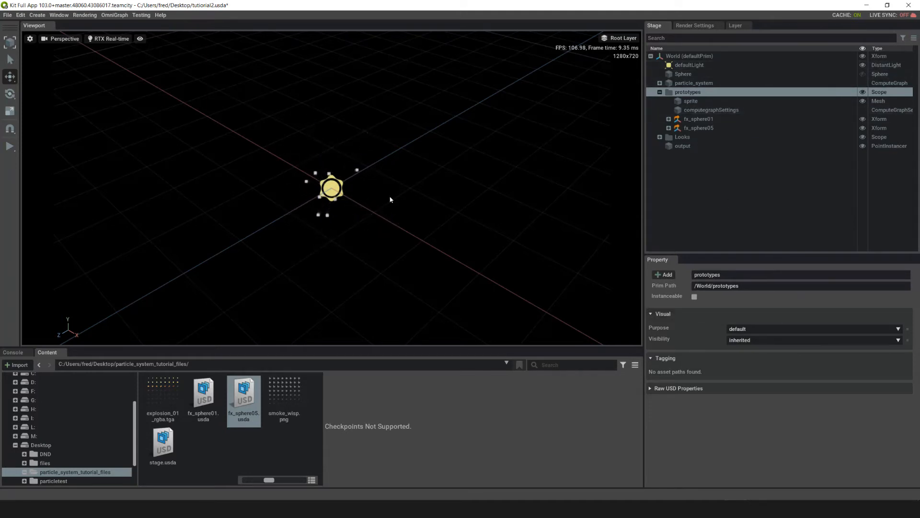
Show the OmniGraph editor and expand fx_sphere01 to reveal its mesh
left_click(114, 14)
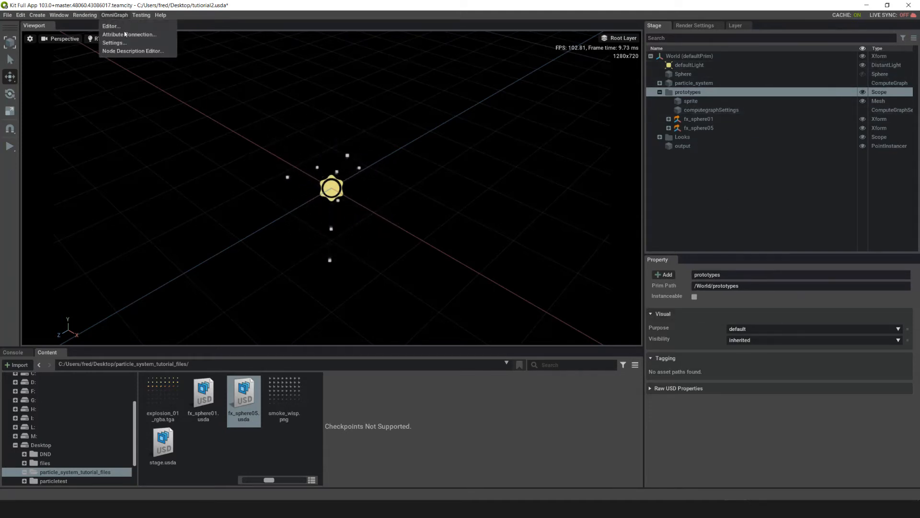
left_click(110, 26)
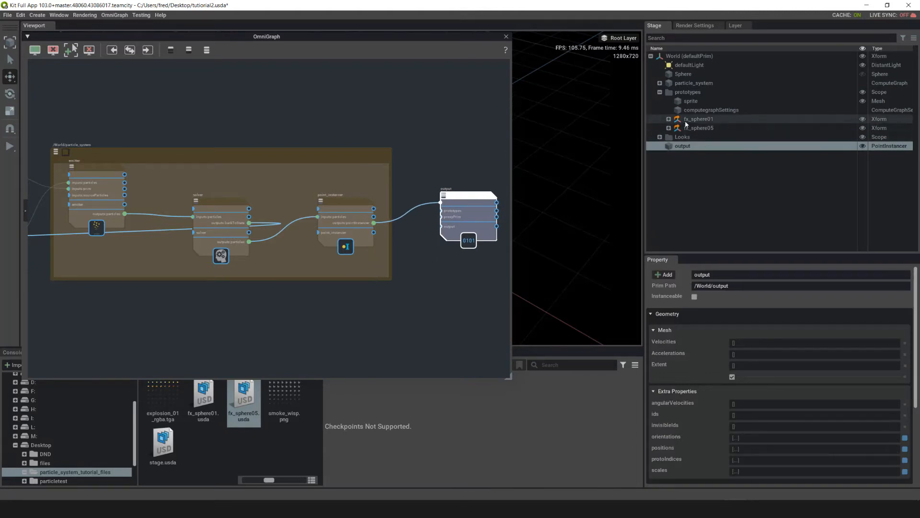
left_click(660, 118)
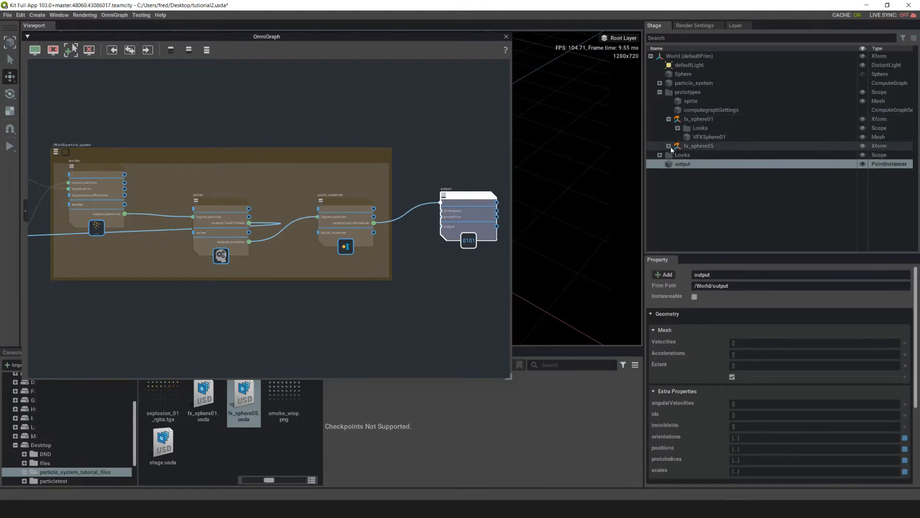
Bring the VFXSphere01 and VFXSphere05 meshes into the graph as nodes
left_click(669, 145)
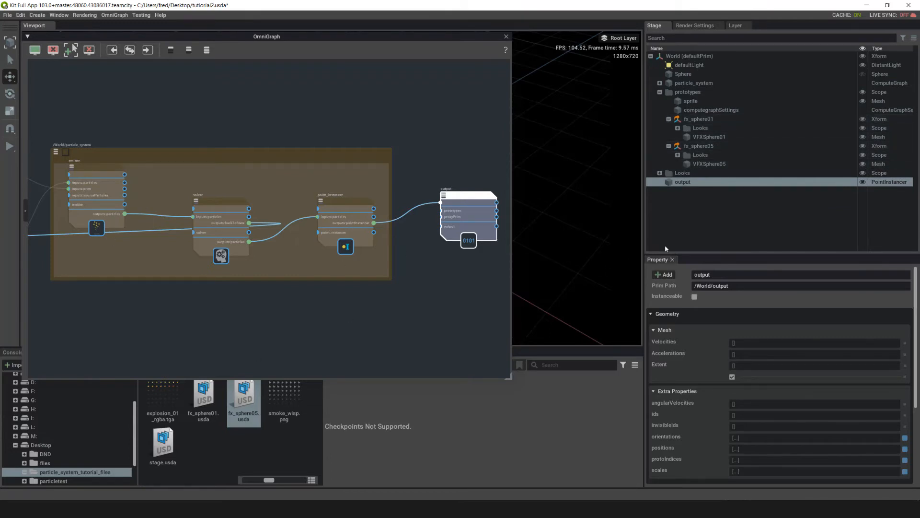
left_click(709, 137)
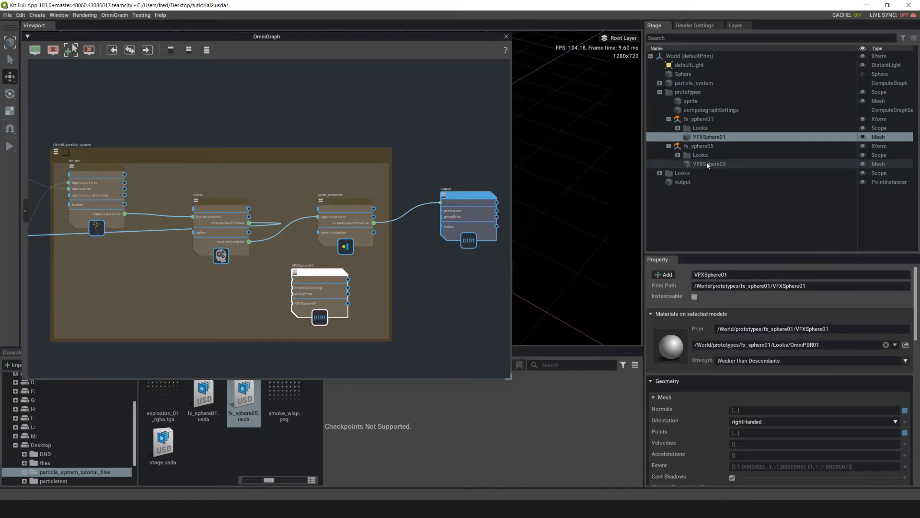
left_click(710, 163)
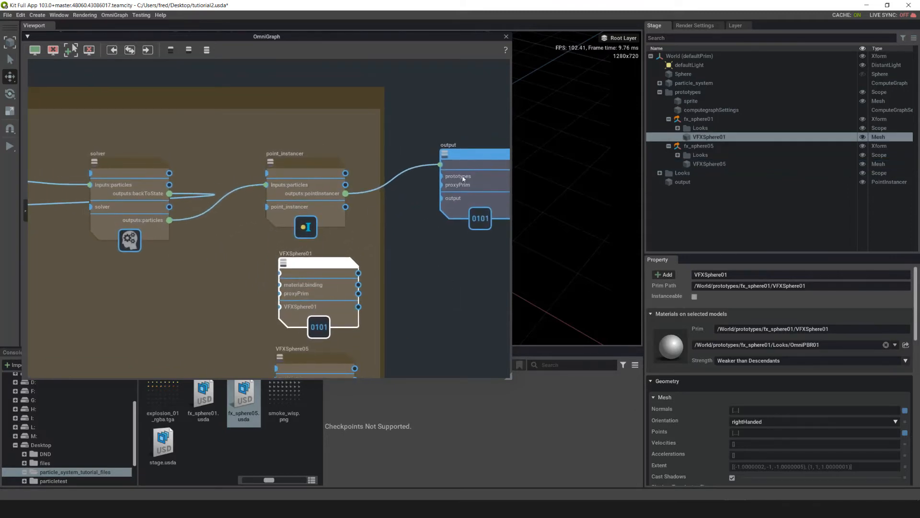
mouse_move(478, 285)
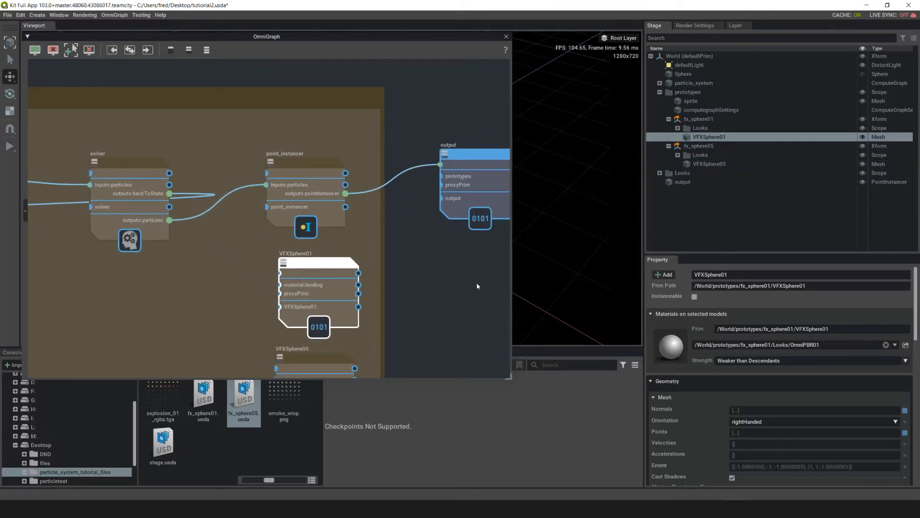
Wire VFXSphere01 and VFXSphere05 into the output node's prototypes input
left_click(459, 151)
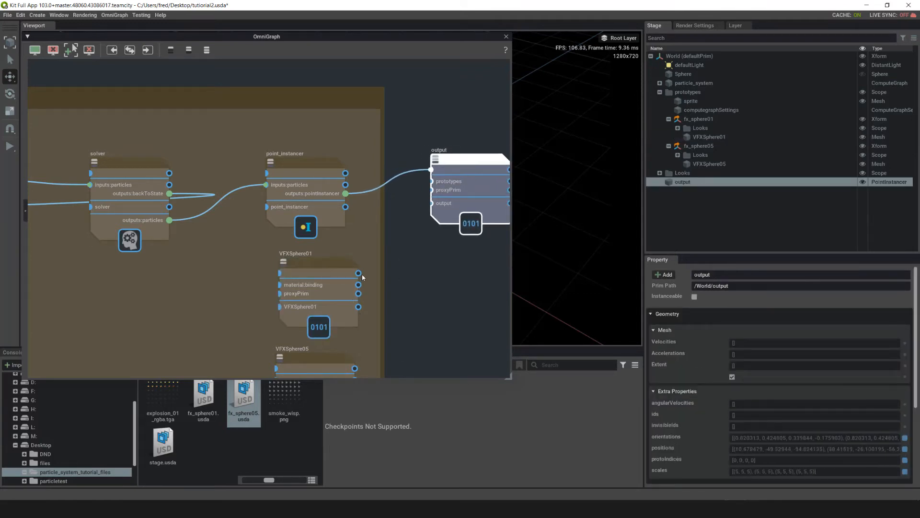
left_click(318, 262)
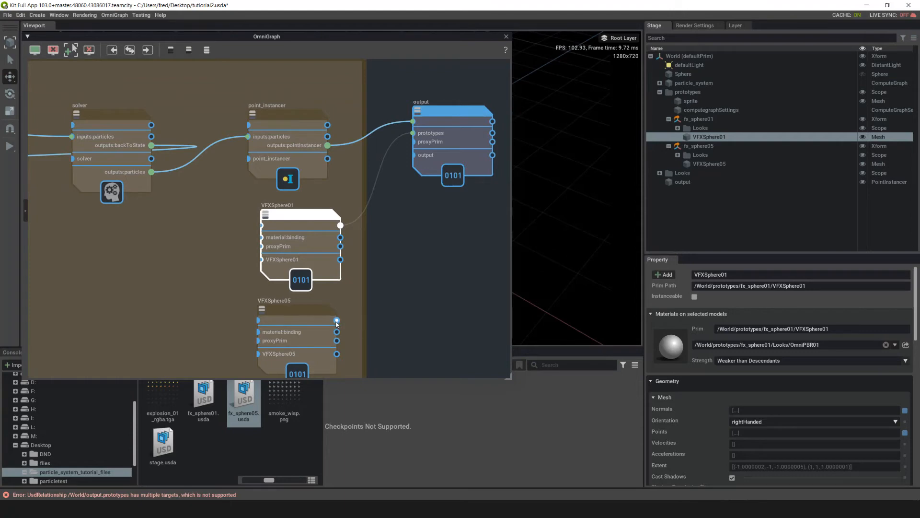
left_click_drag(337, 321, 397, 193)
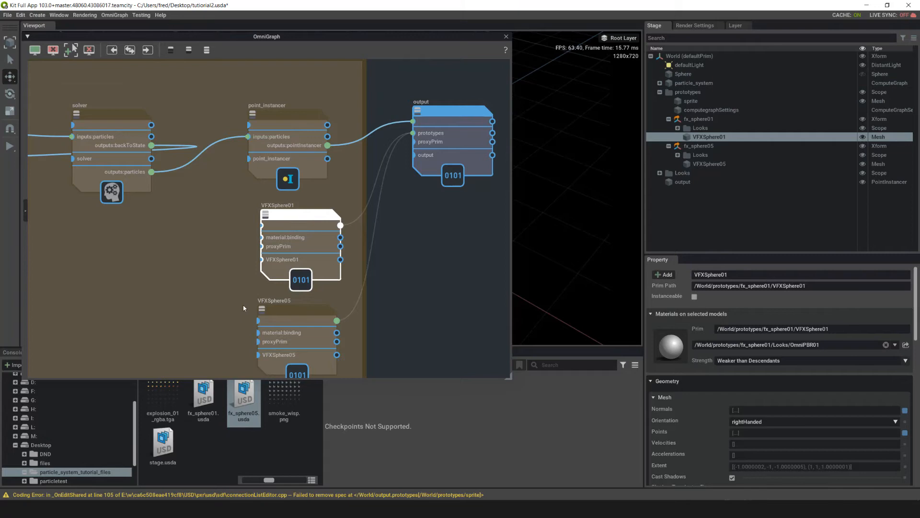
mouse_move(420, 361)
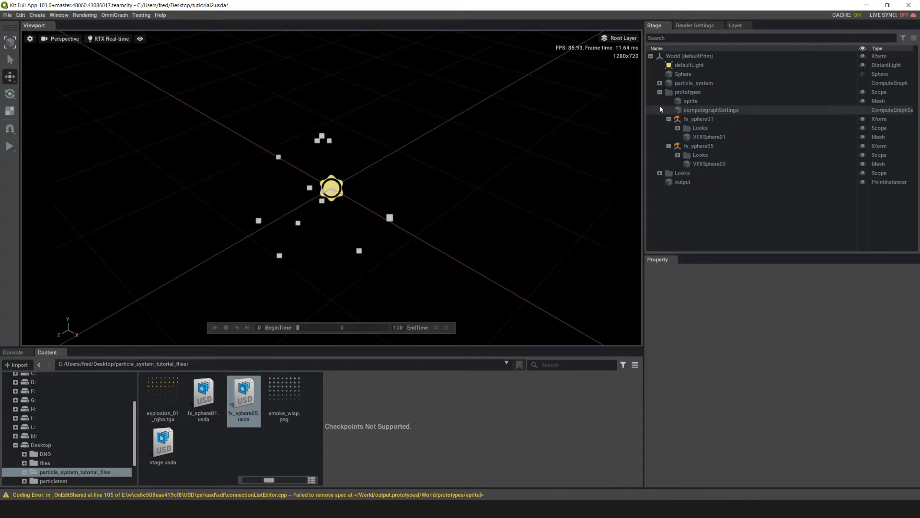
Delete the sprite mesh from prototypes so no sprite particles remain
left_click(690, 101)
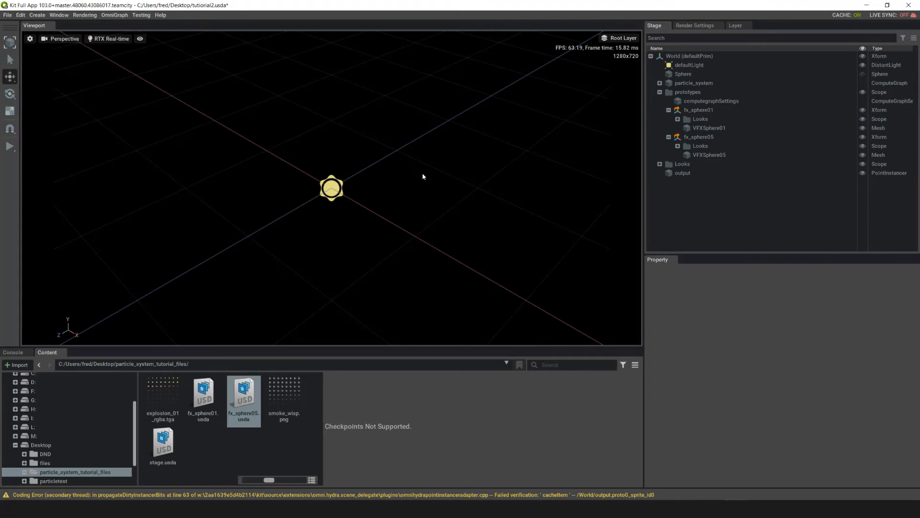
mouse_move(409, 280)
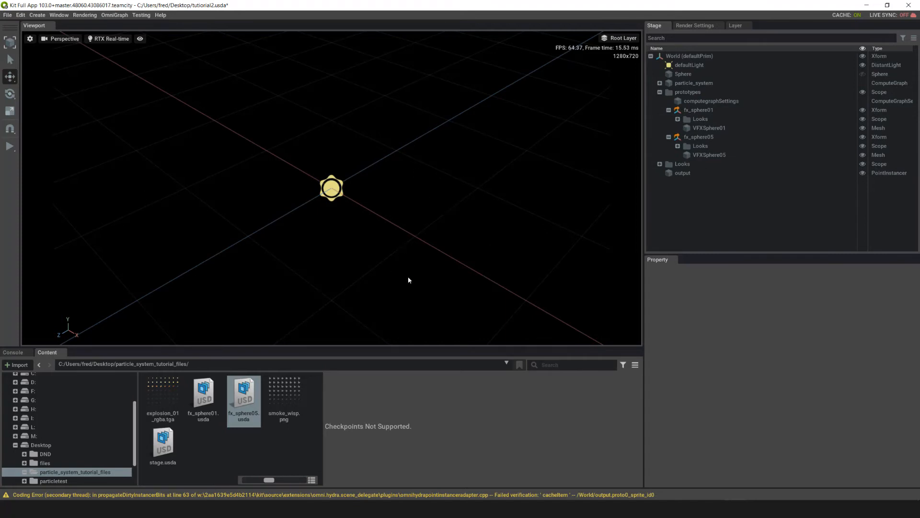
left_click(708, 155)
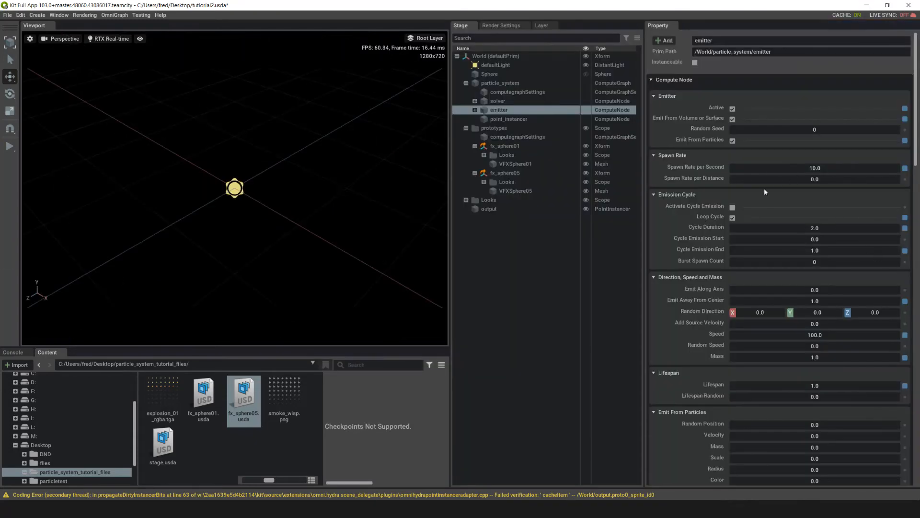
scroll("down", 3)
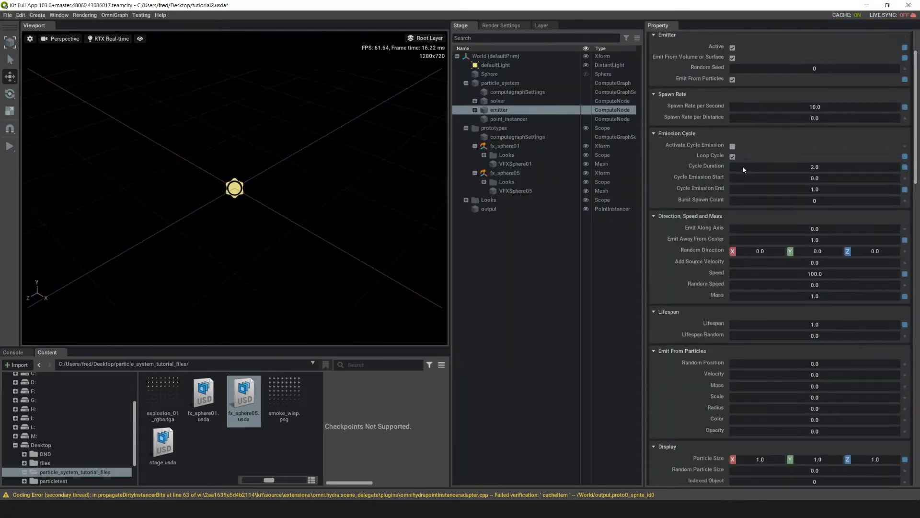
scroll("down", 3)
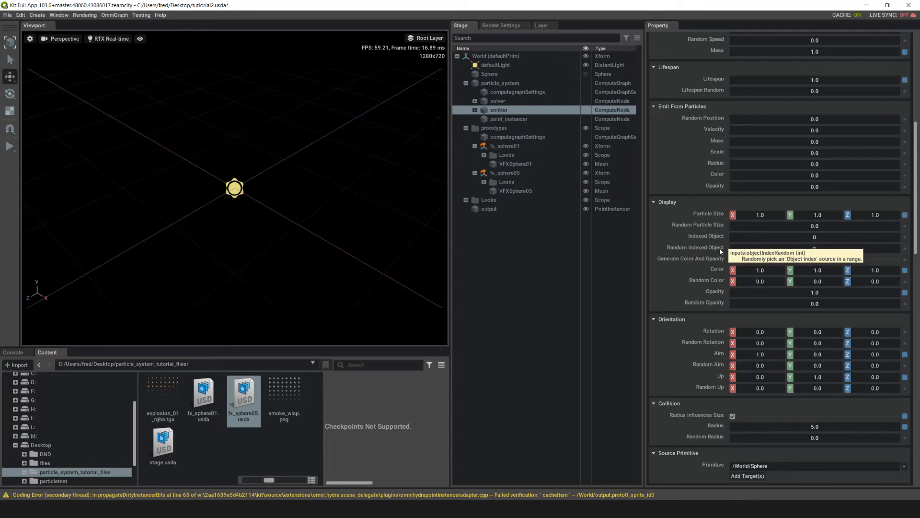
mouse_move(825, 271)
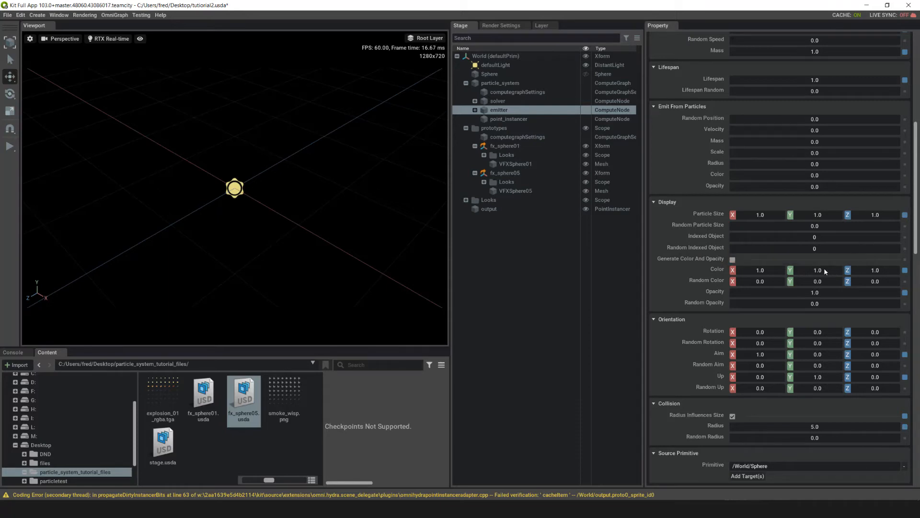
mouse_move(816, 250)
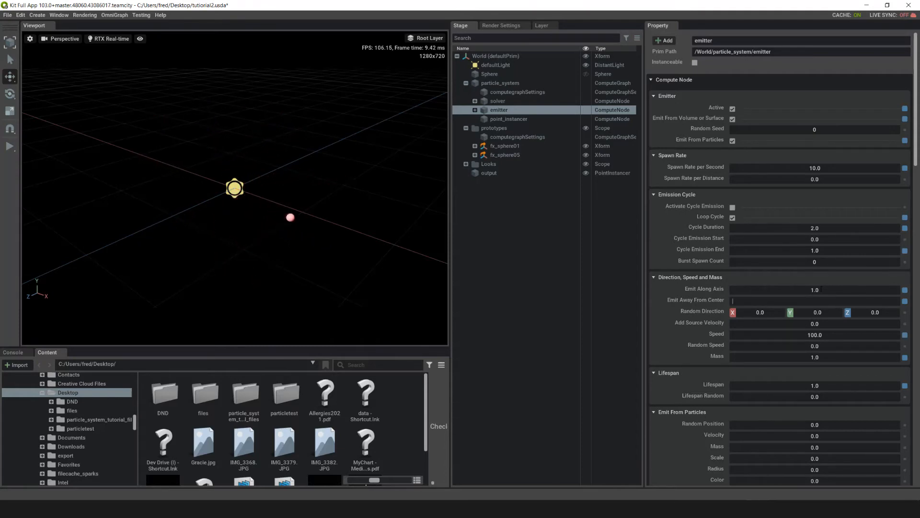
Set the emitter's away-from-center to 0.7, speed to 200 and random speed to 150
type("0.7")
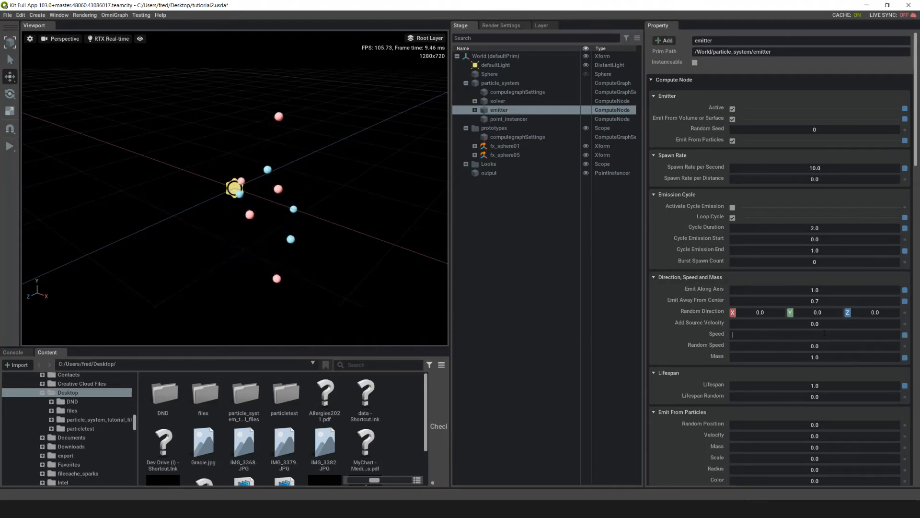
type("200.0")
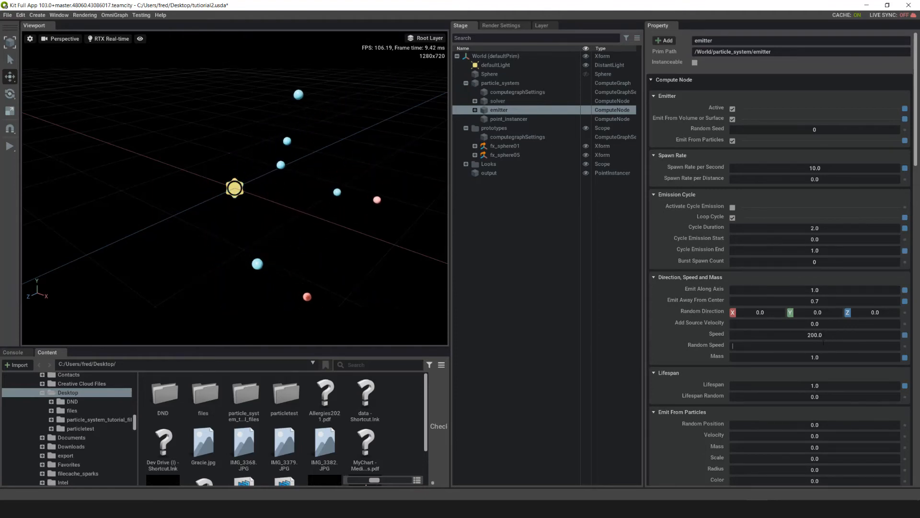
type("150.0")
left_click(815, 384)
type("3")
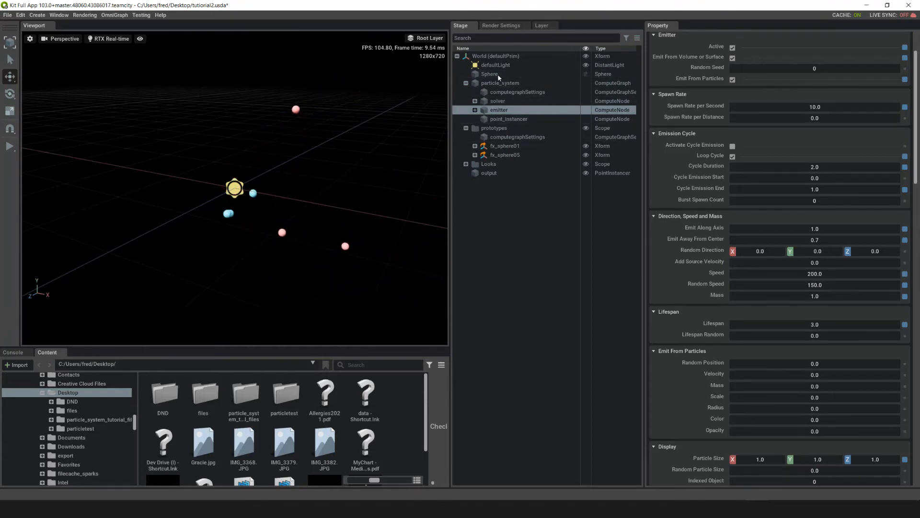
Rotate the hidden emitter Sphere 180 degrees on Z
left_click(490, 73)
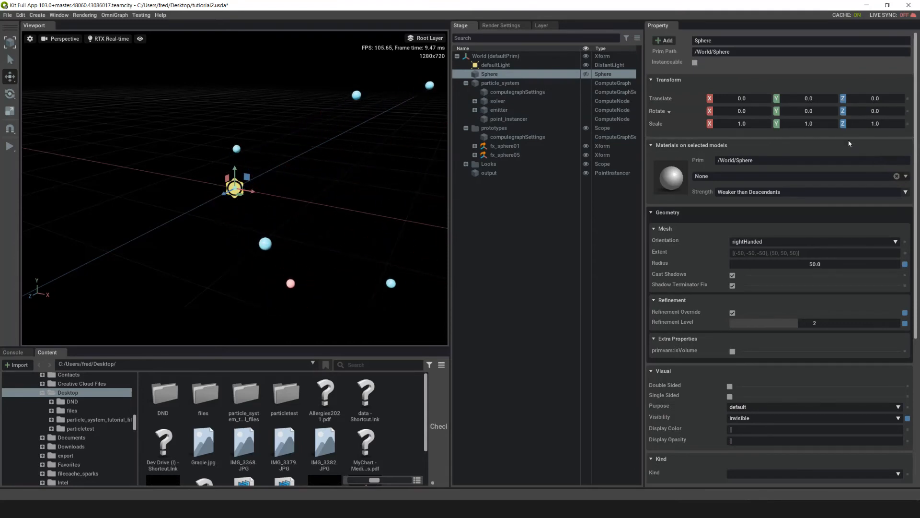
type("18")
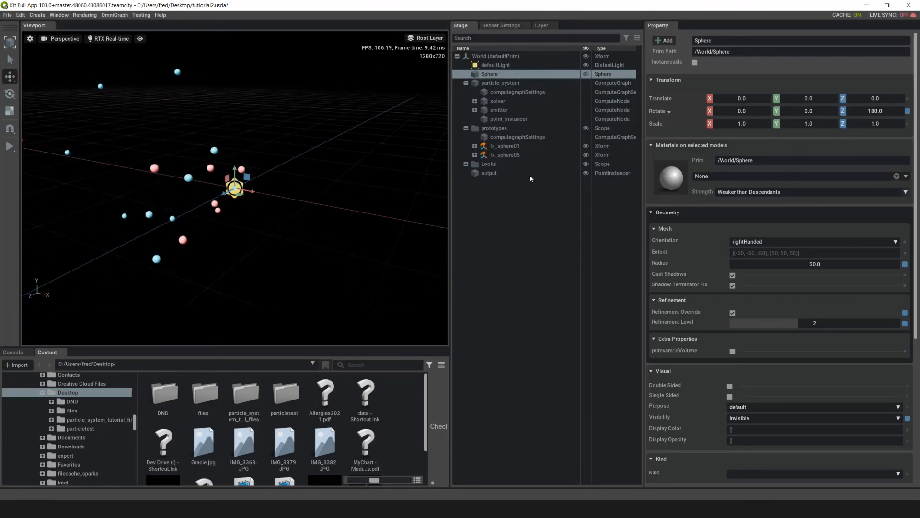
left_click(489, 173)
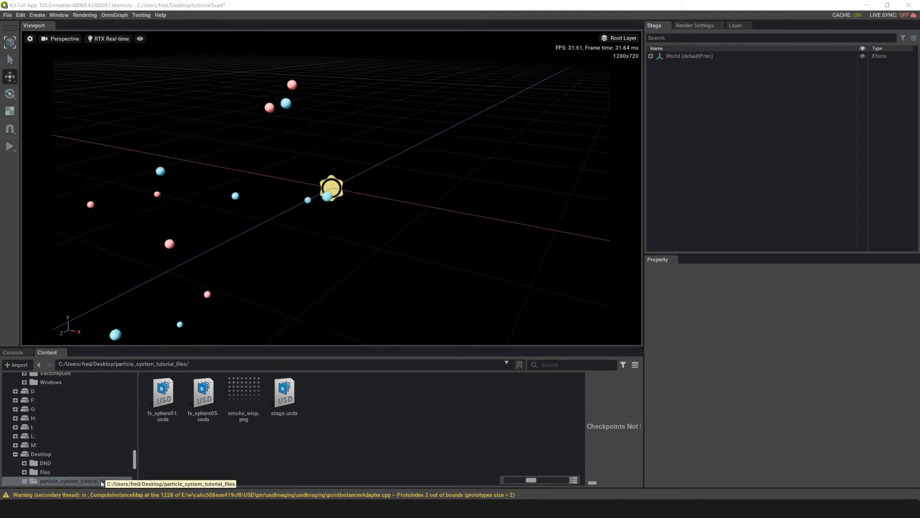
Reference stage.usda from particle_system_tutorial_files into the scene and set its translate Y to -50
left_click(284, 396)
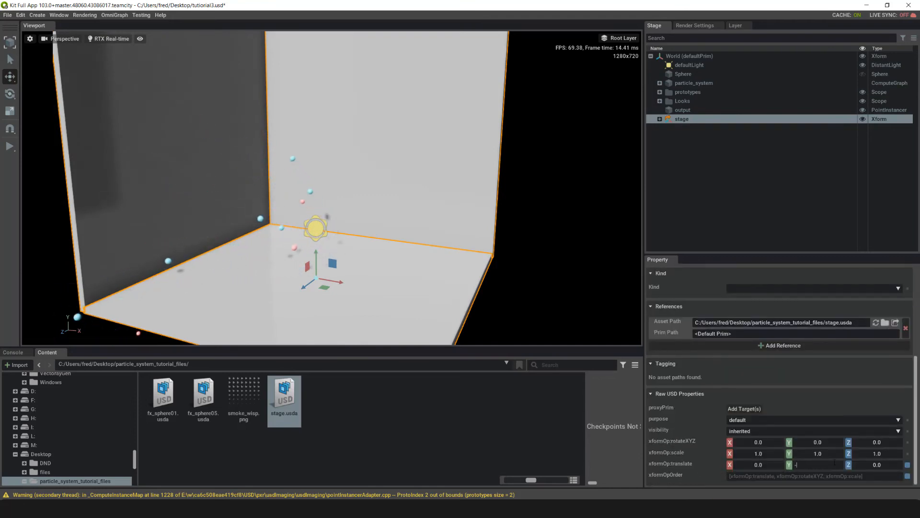
type("-50.0")
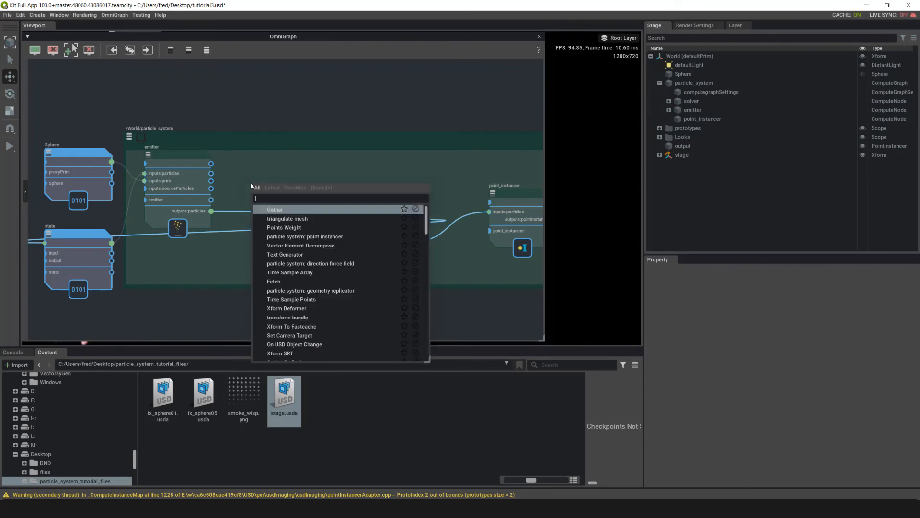
Add a particle system: collider node wired between the emitter and the solver
type("colli")
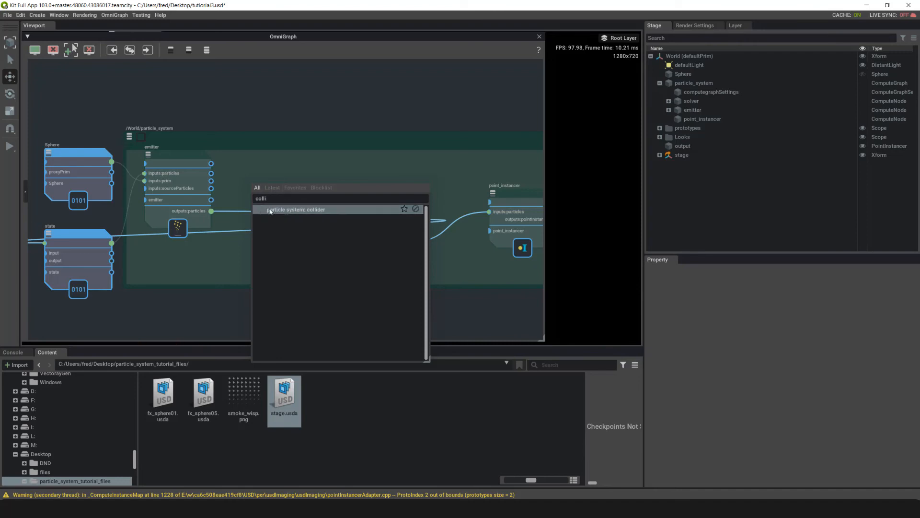
left_click(295, 210)
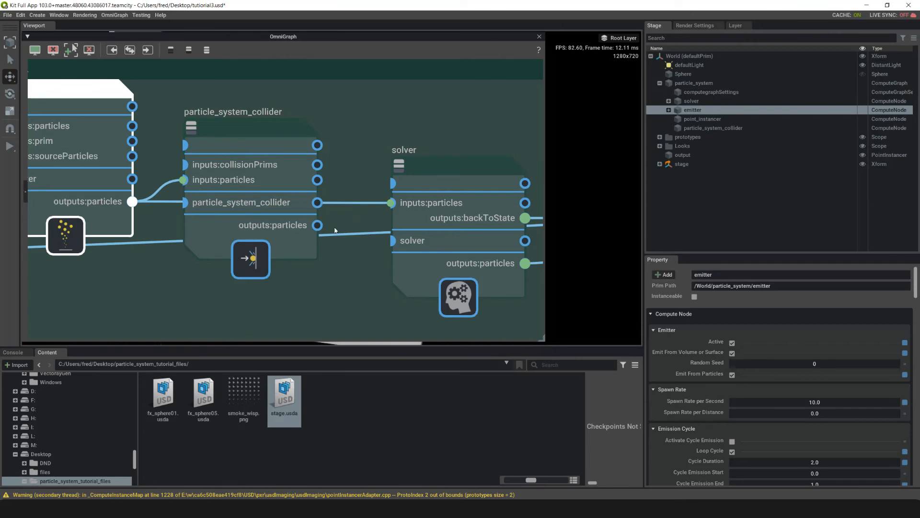
left_click(252, 202)
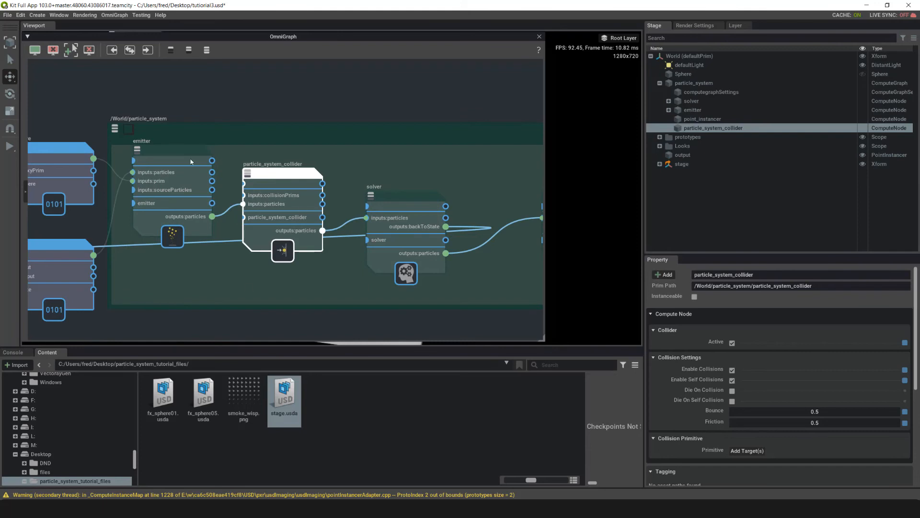
mouse_move(253, 212)
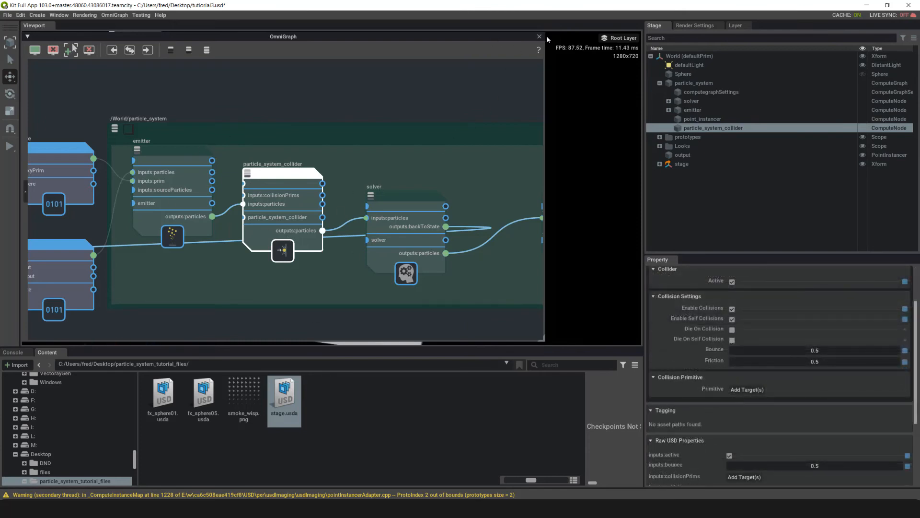
Set the collider's collision primitives to the stage walls Cube, Cube_01 and Cube_02
left_click(539, 37)
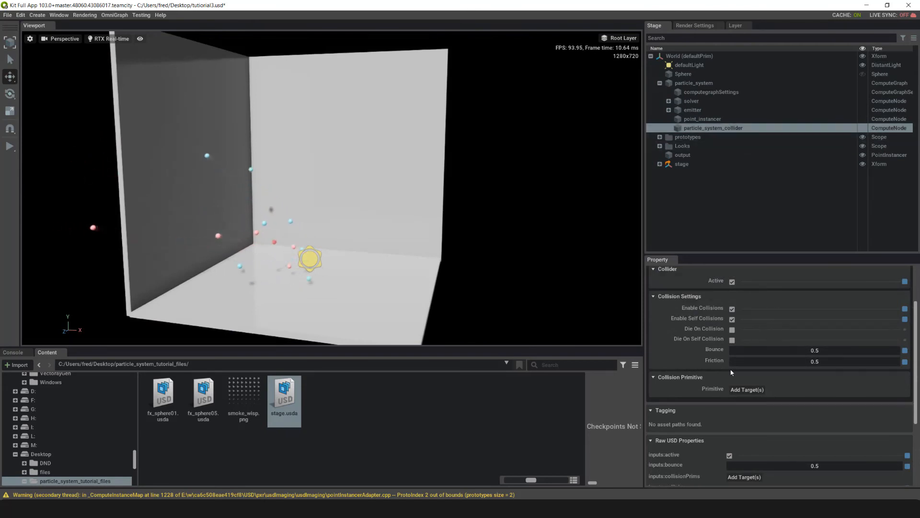
scroll("down", 3)
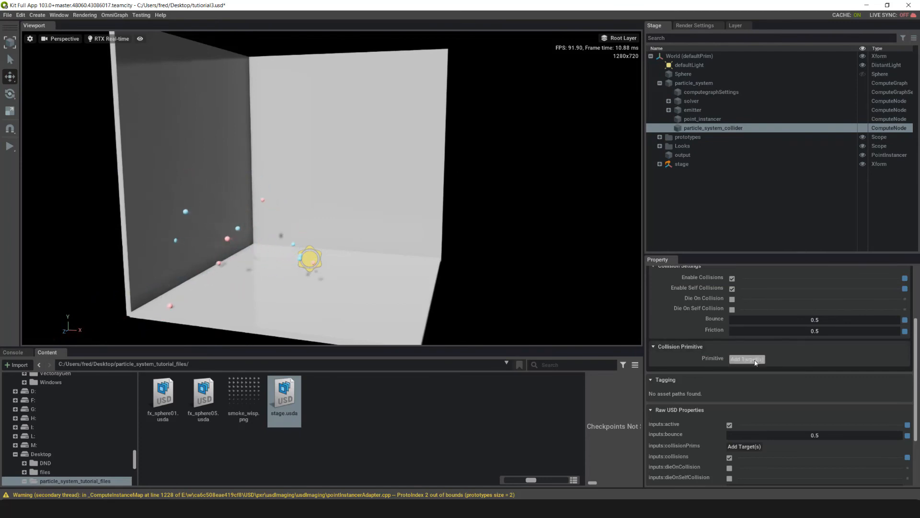
left_click(746, 359)
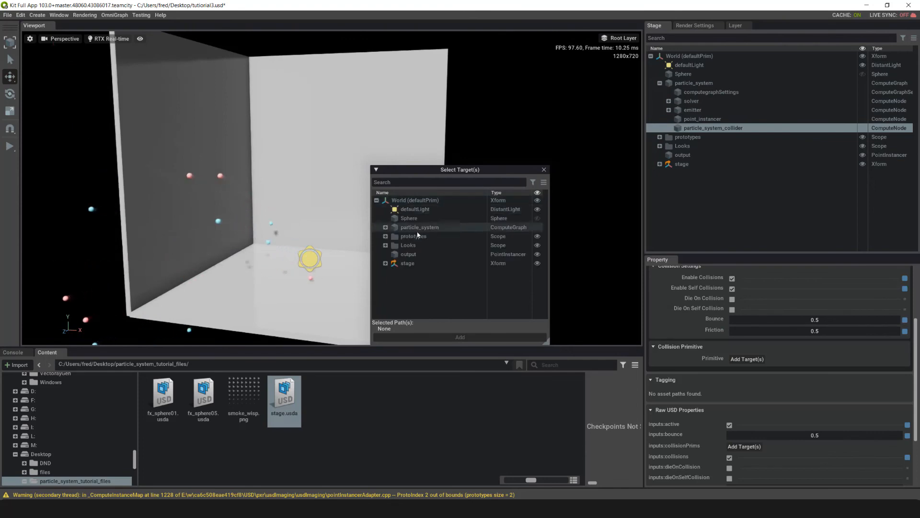
left_click(386, 262)
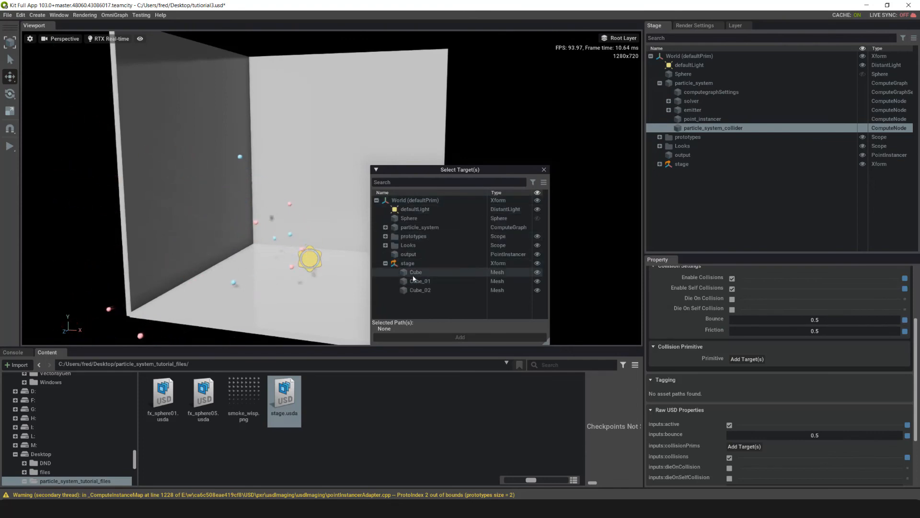
left_click(415, 271)
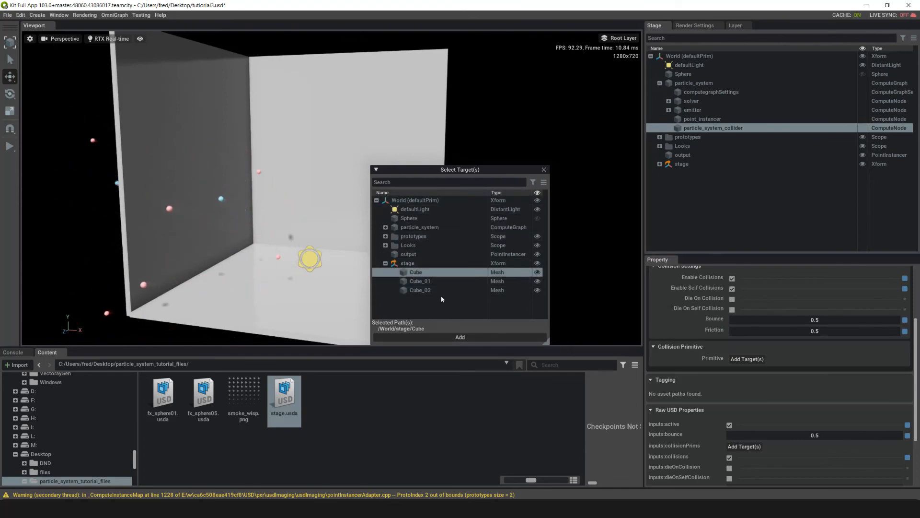
left_click(420, 290)
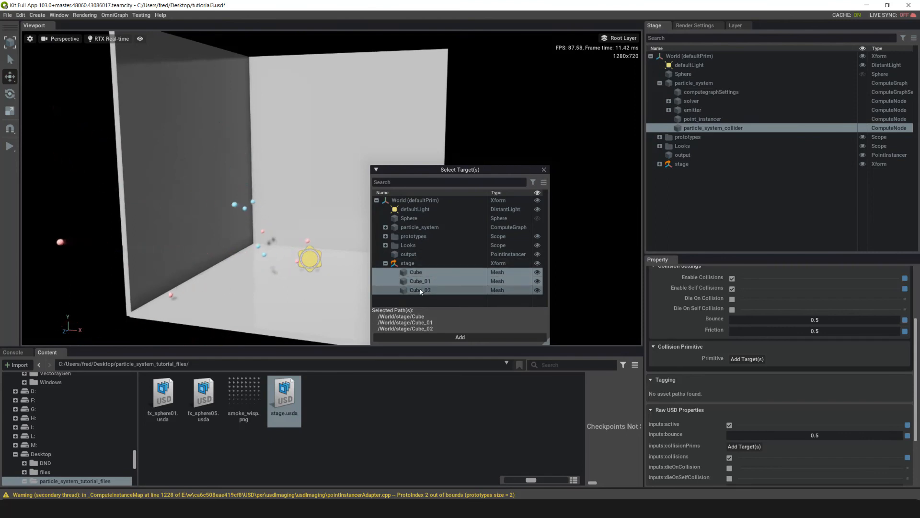
left_click(461, 337)
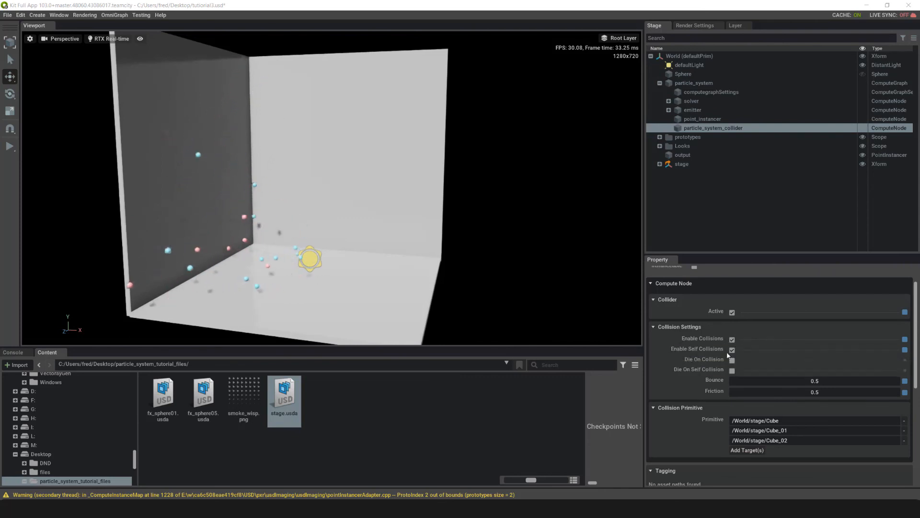
Disable Enable Self Collisions on the collider and set Bounce to 10
left_click(732, 348)
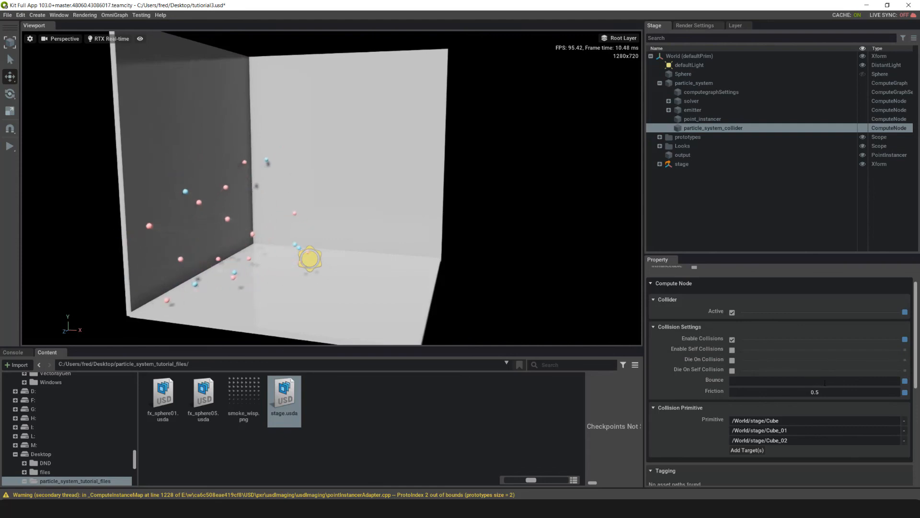
type("10")
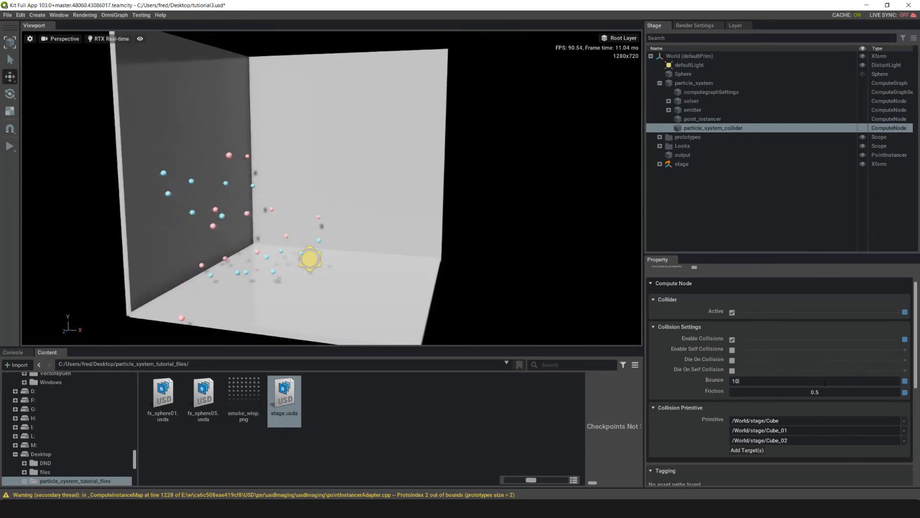